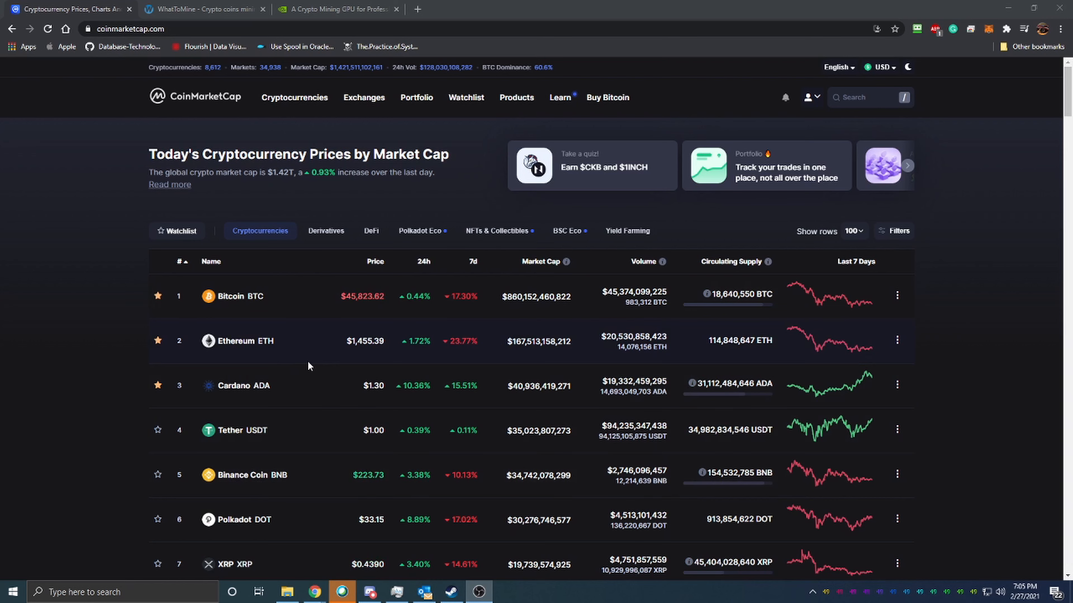
pyautogui.moveTo(364, 97)
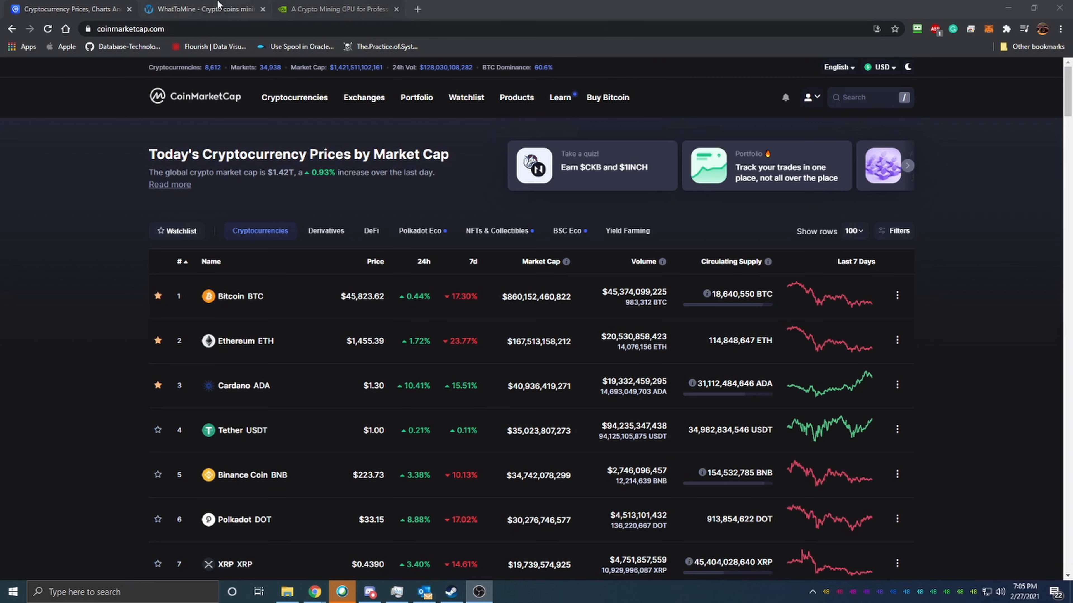
# Return to the WhatToMine calculator and review the preset rig's profitability results.
pyautogui.click(202, 9)
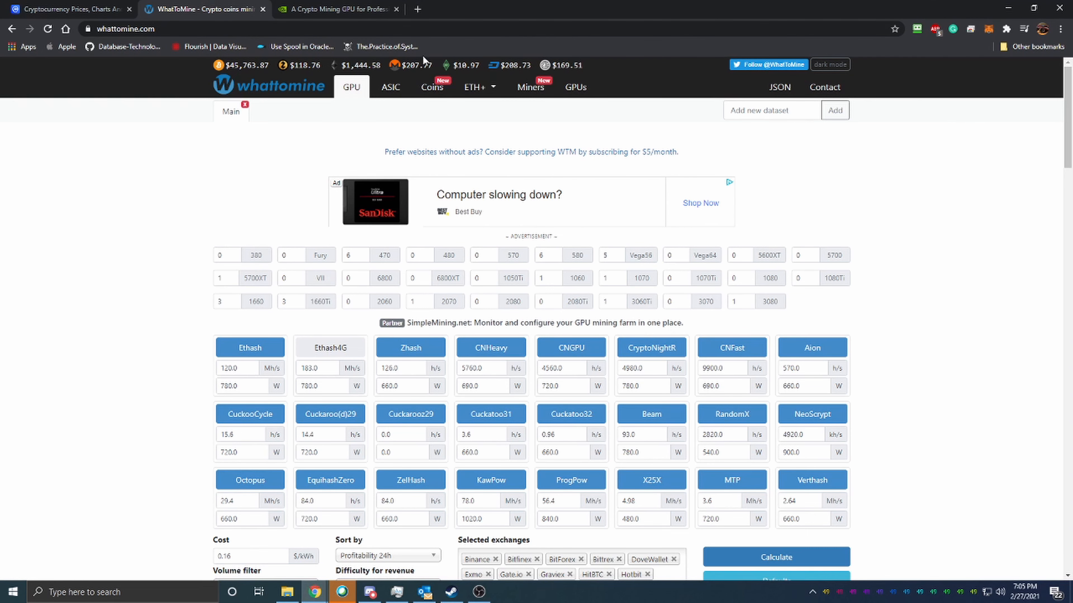
pyautogui.moveTo(576, 278)
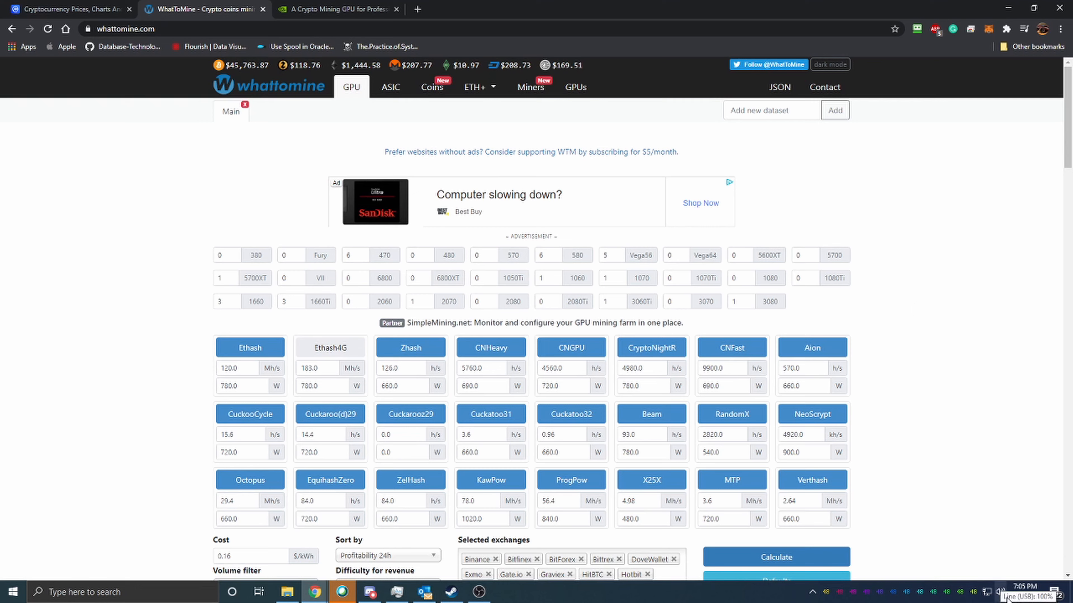
pyautogui.moveTo(741, 207)
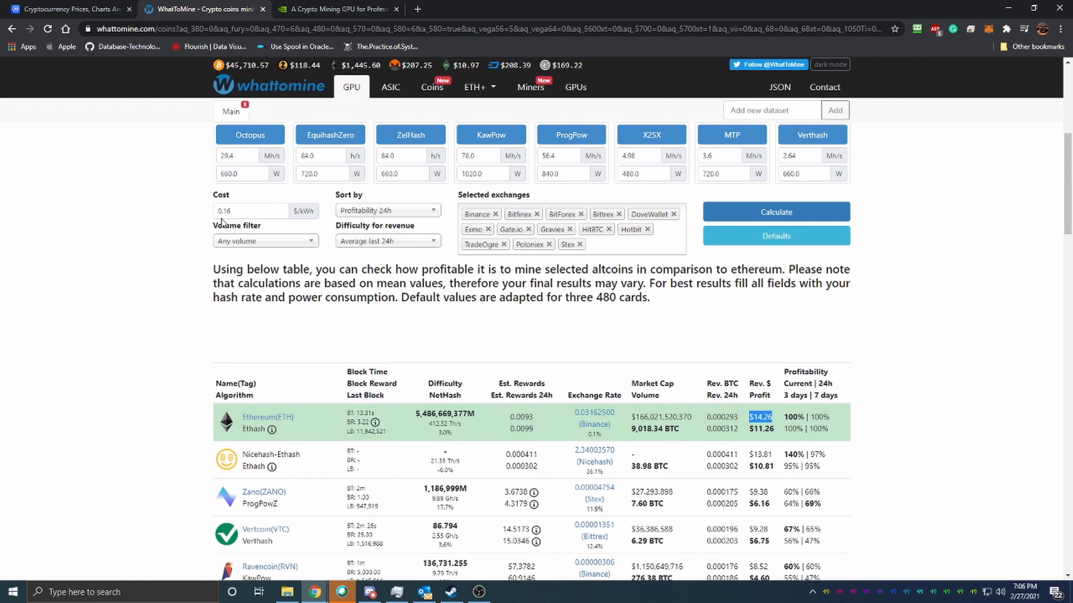
pyautogui.moveTo(795, 314)
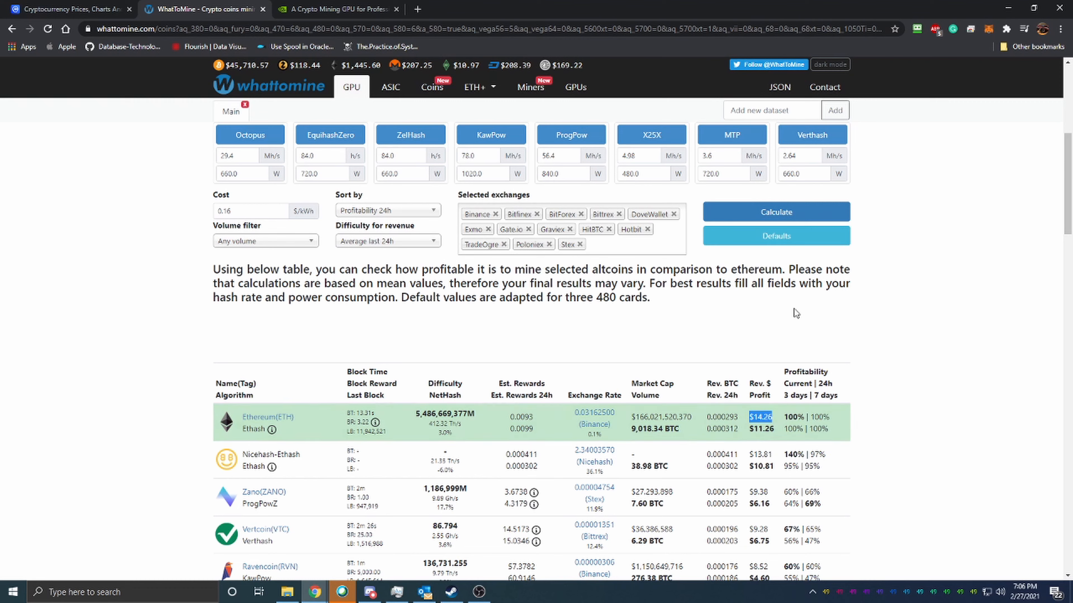
pyautogui.moveTo(793, 323)
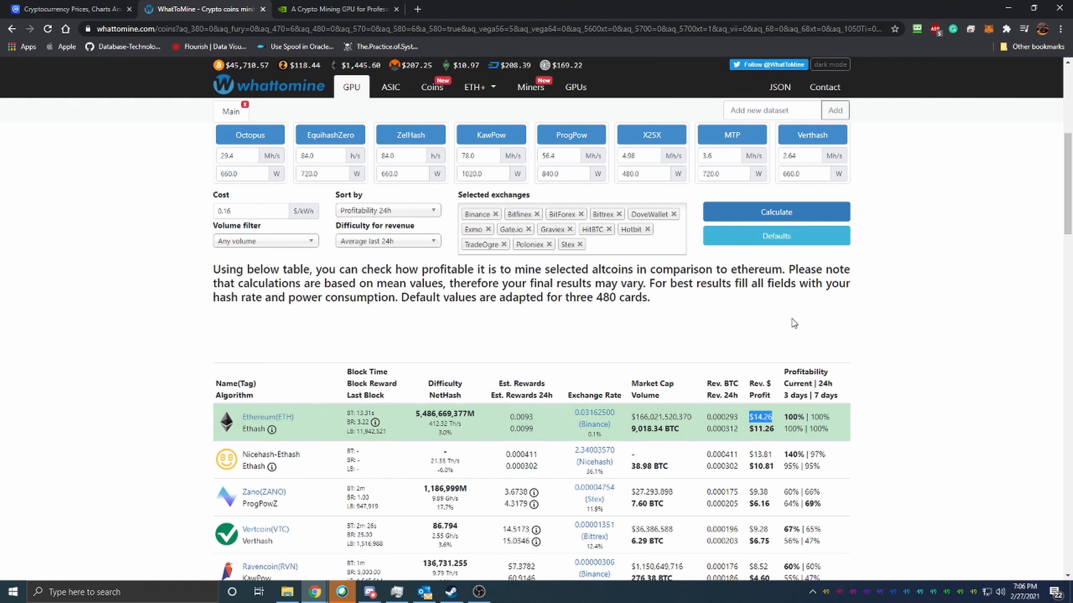
pyautogui.moveTo(838, 388)
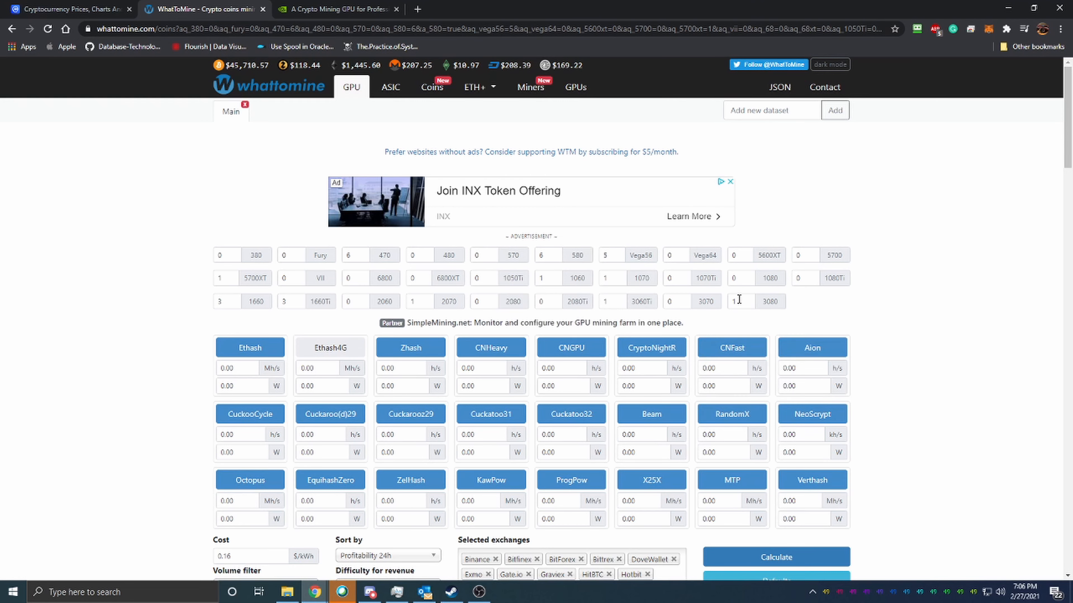
pyautogui.moveTo(640, 301)
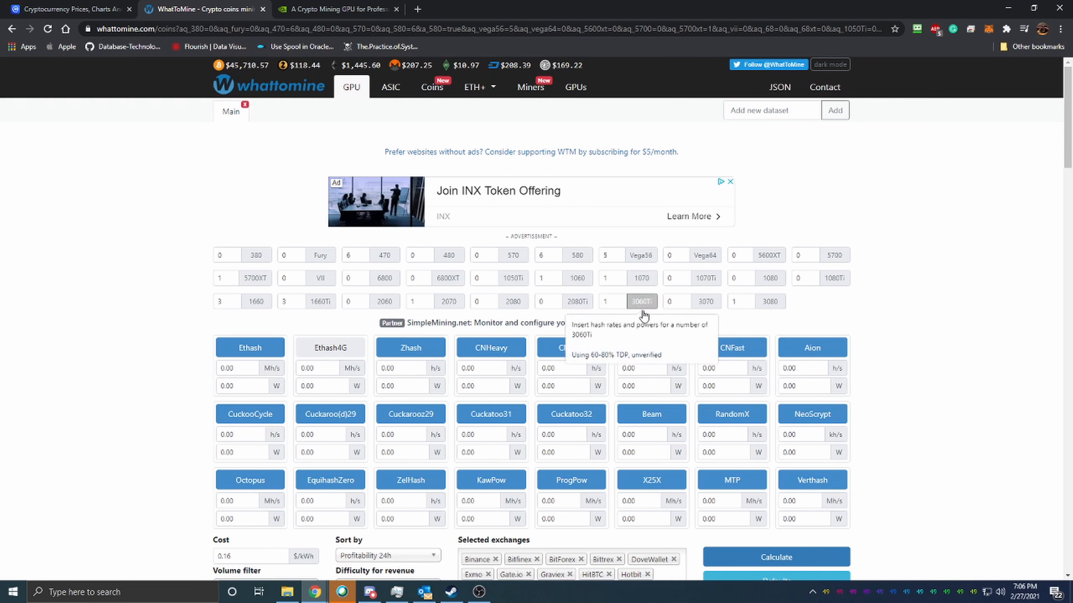
# Load the 3060Ti preset and set its card count to 6 for the profitability calculation.
pyautogui.click(775, 557)
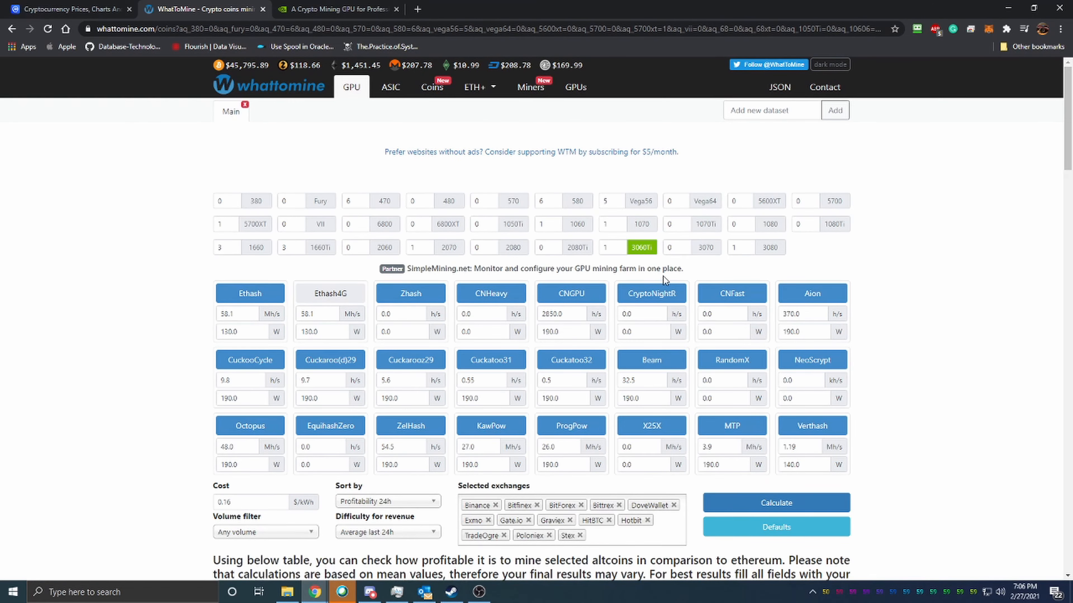
pyautogui.scroll(-3)
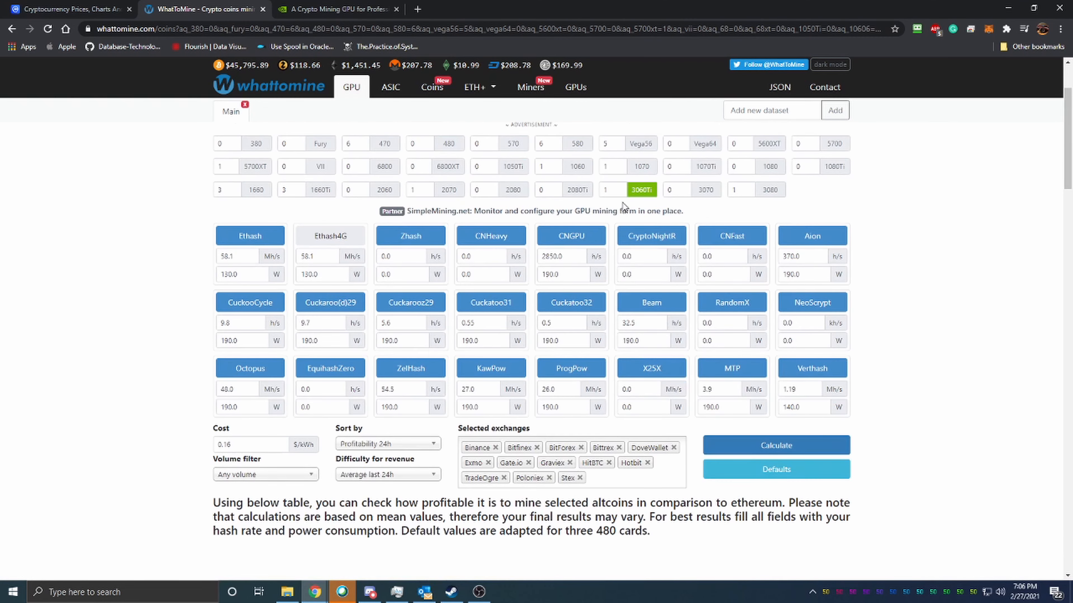
pyautogui.write('6')
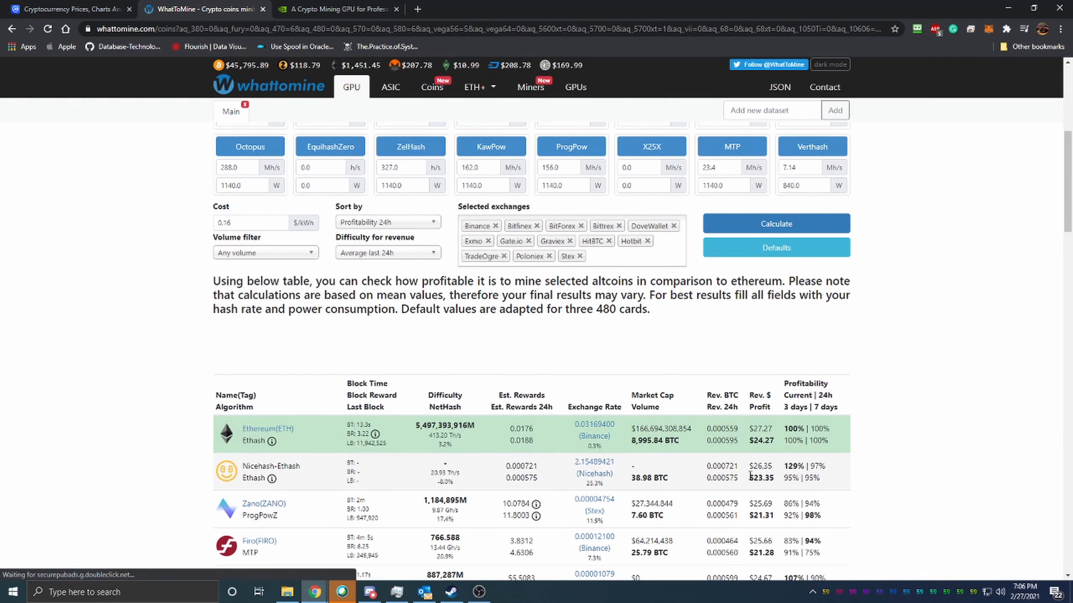
pyautogui.moveTo(759, 460)
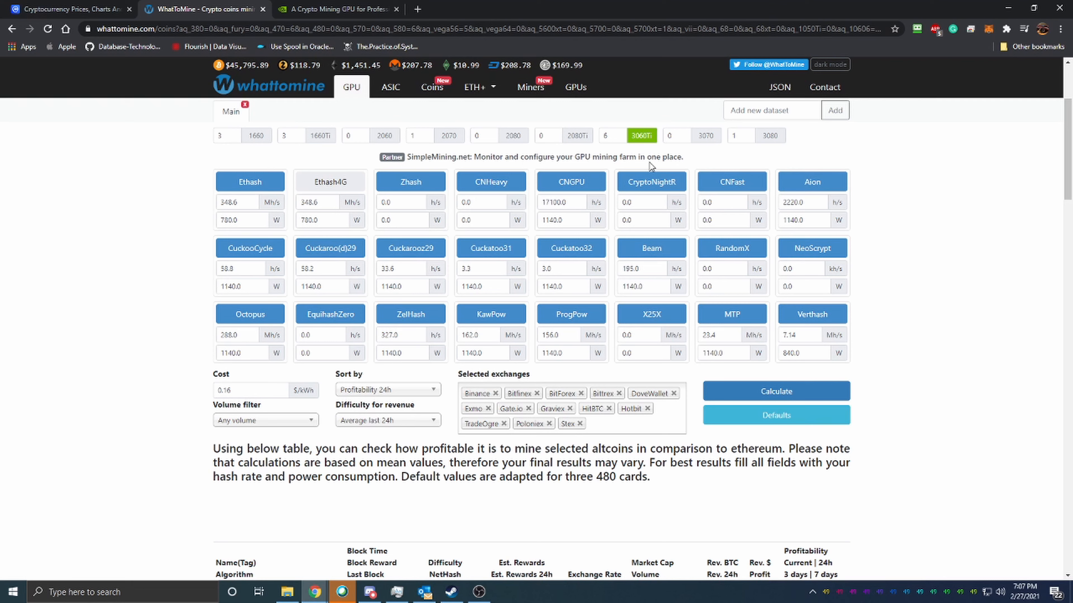
pyautogui.moveTo(516, 22)
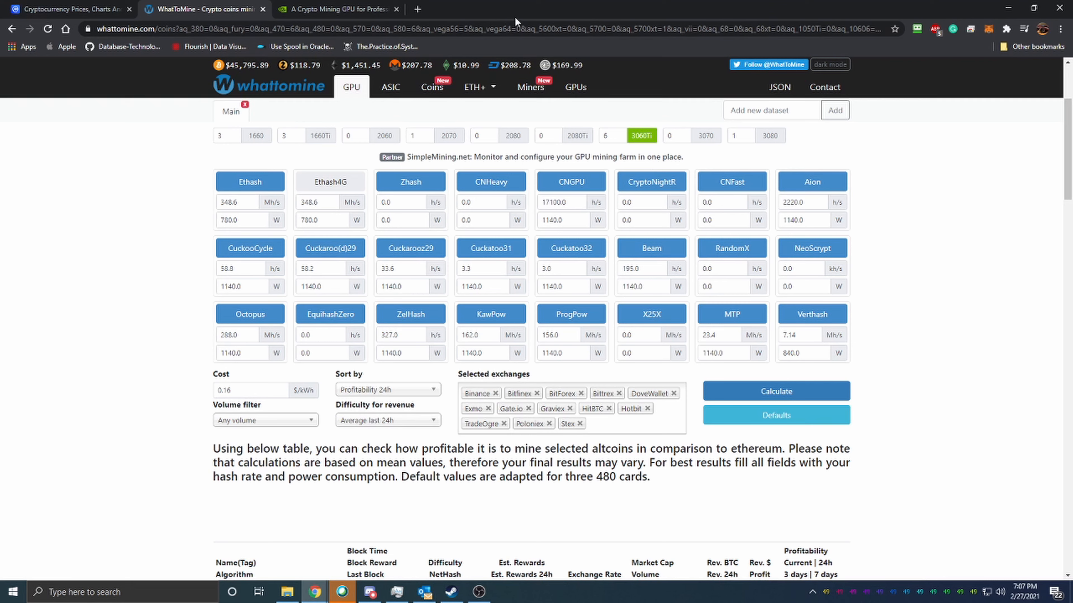
# Search eBay for '3060 ti' and filter to Buy It Now listings.
pyautogui.click(417, 9)
pyautogui.write('ebay.com')
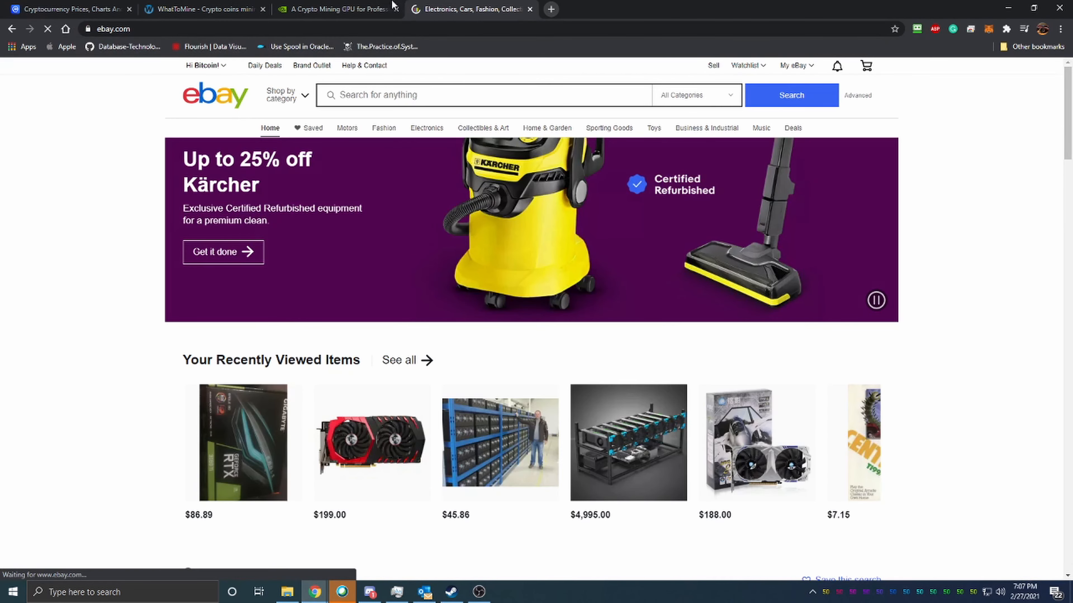
pyautogui.click(483, 94)
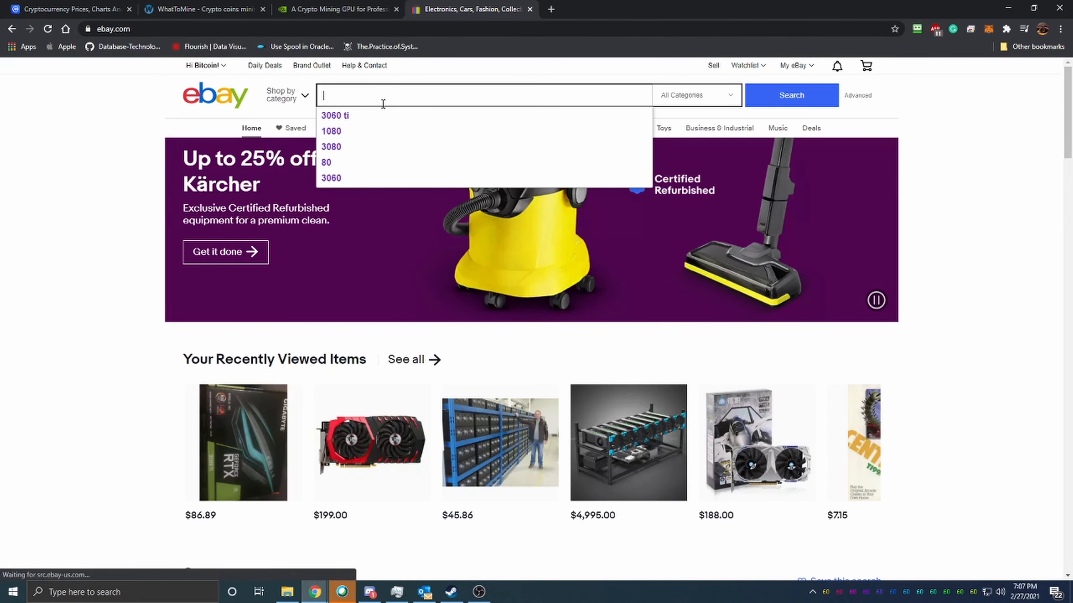
pyautogui.write('3060 ti')
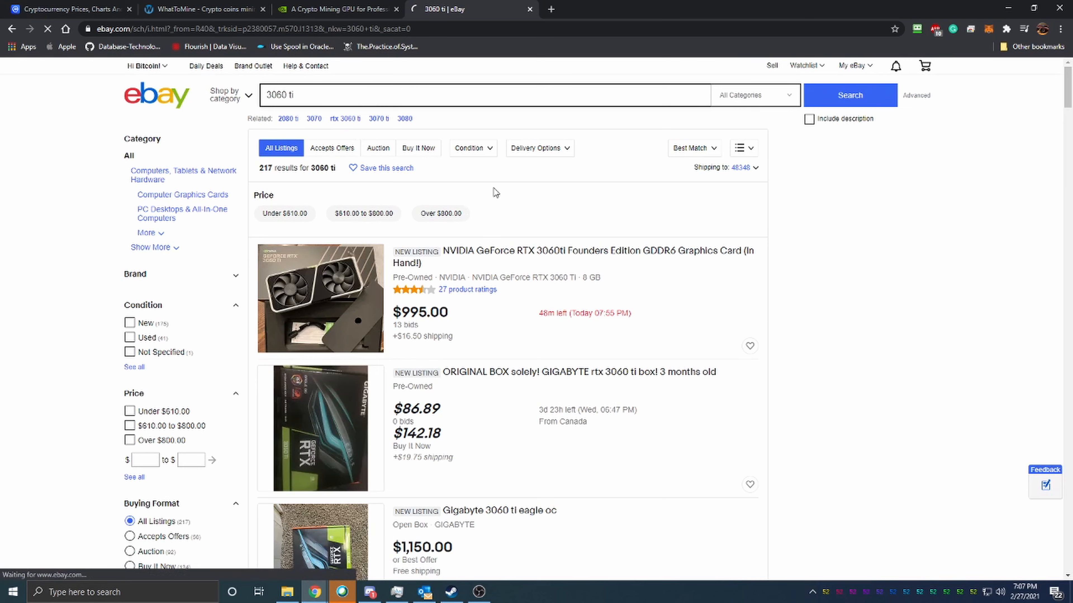
pyautogui.click(418, 148)
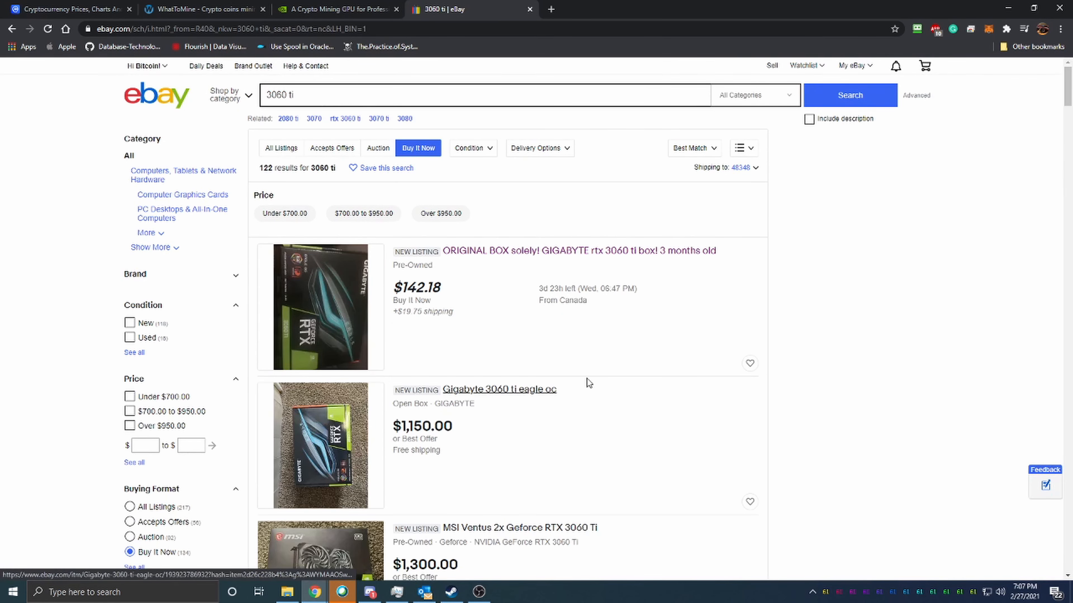
# Compare the listed card prices around $1,150–$1,300, then return to the WhatToMine calculator.
pyautogui.scroll(-3)
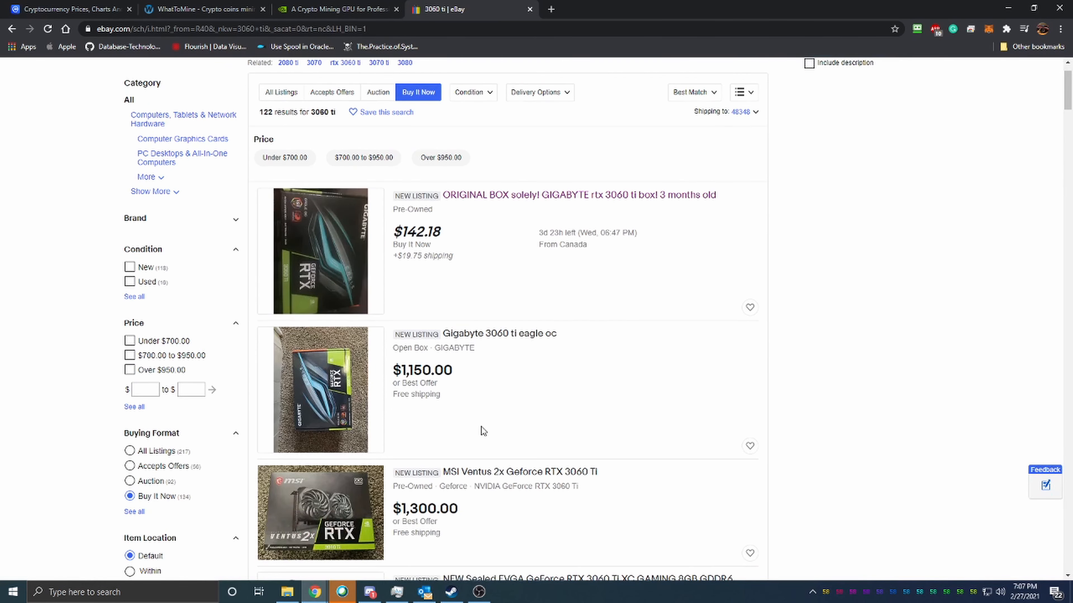
pyautogui.scroll(-3)
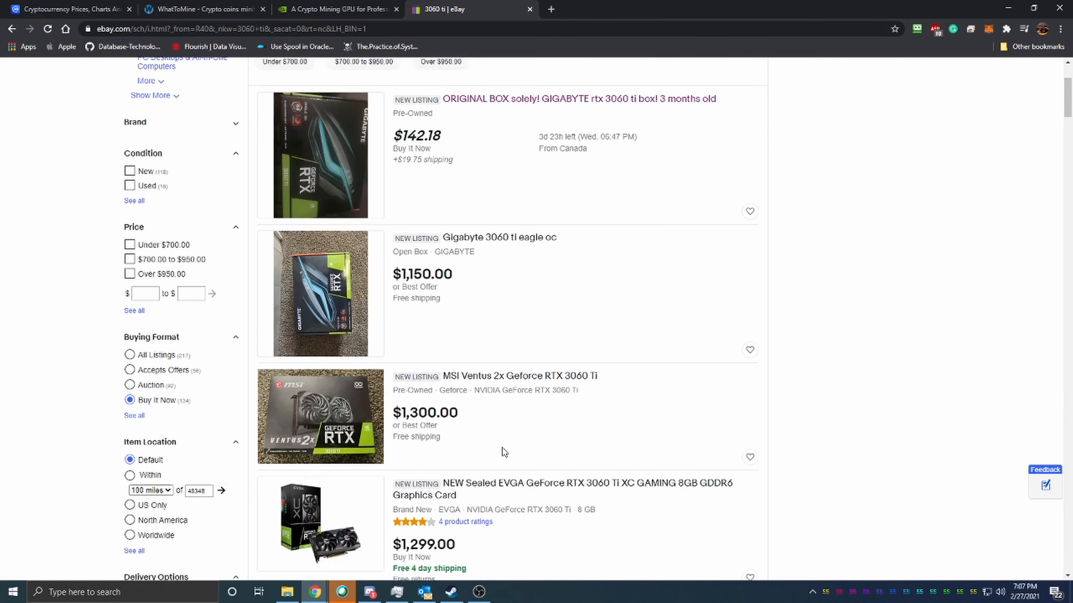
pyautogui.scroll(-3)
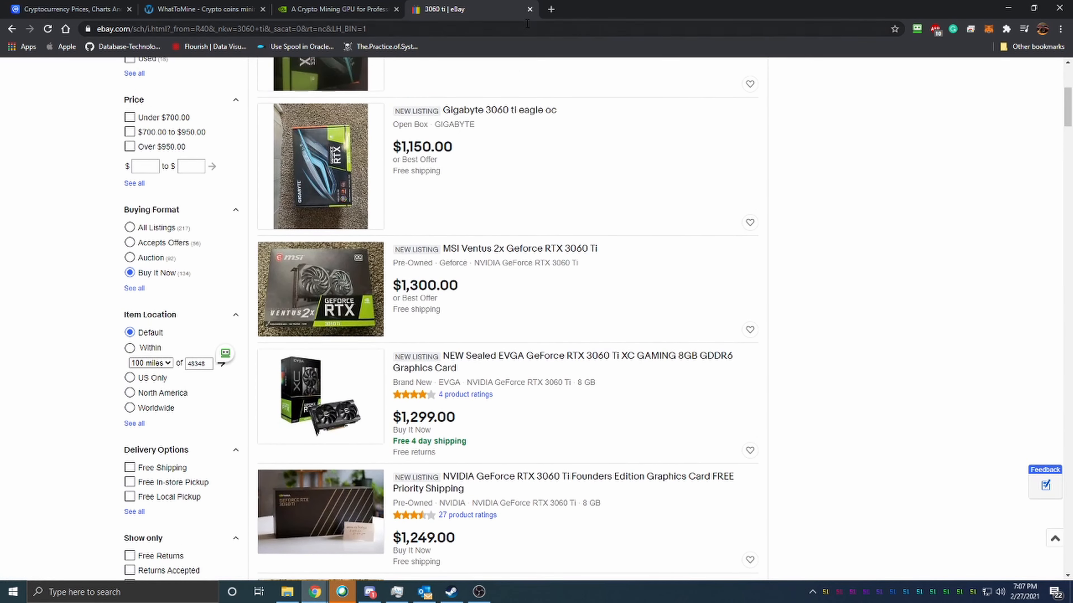
pyautogui.click(335, 9)
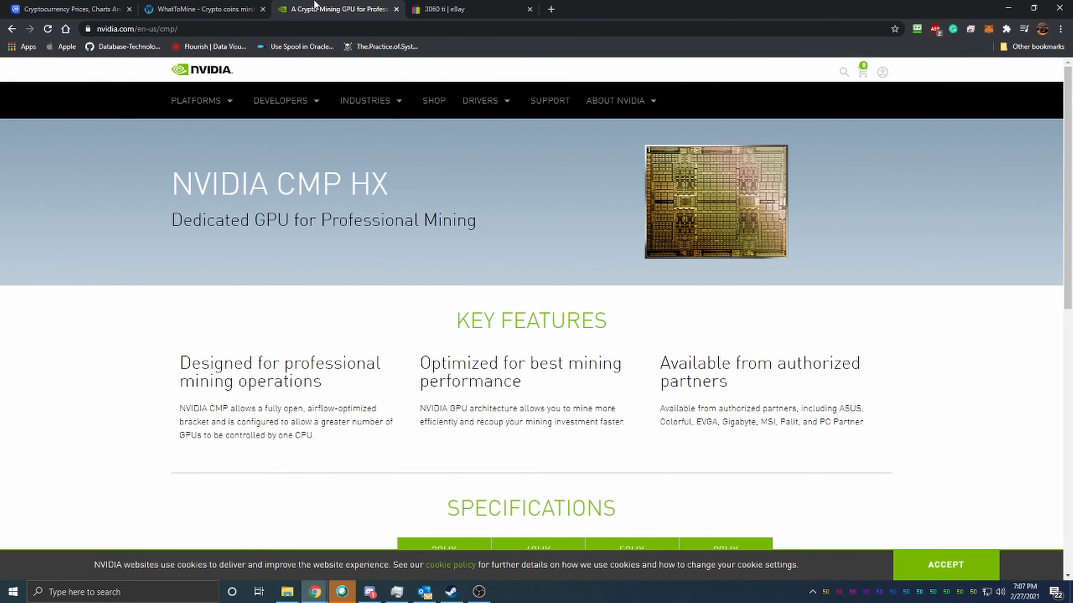
pyautogui.click(203, 9)
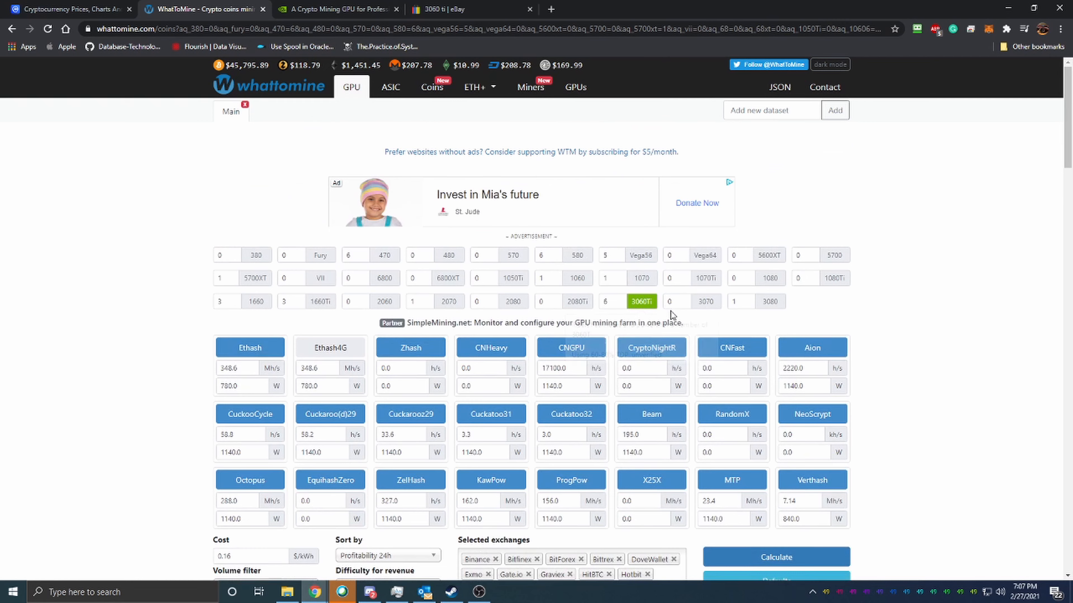
pyautogui.moveTo(925, 355)
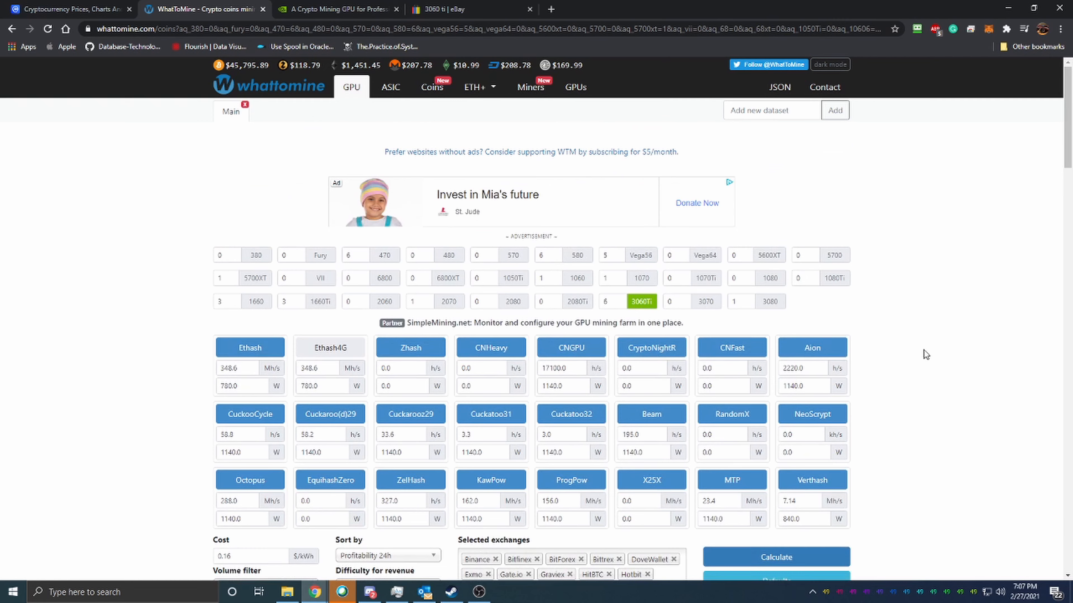
pyautogui.moveTo(934, 349)
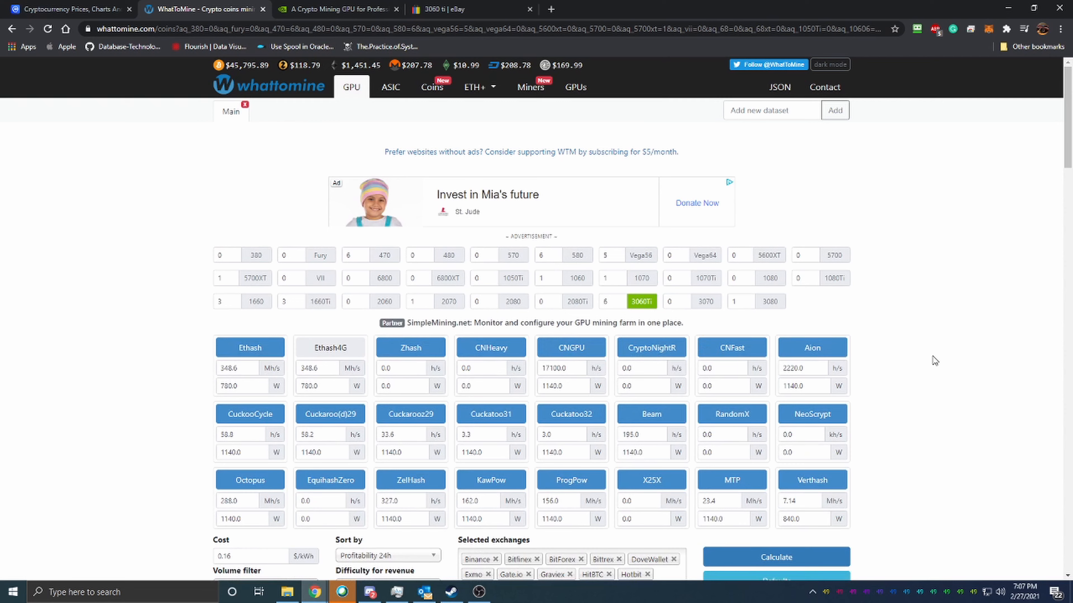
pyautogui.moveTo(899, 339)
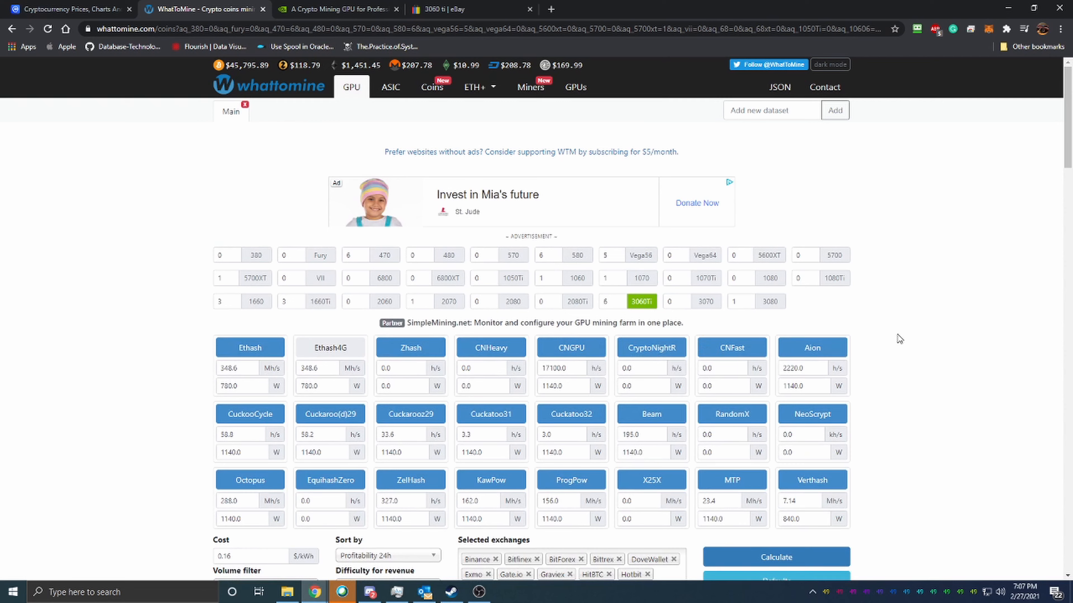
pyautogui.moveTo(890, 342)
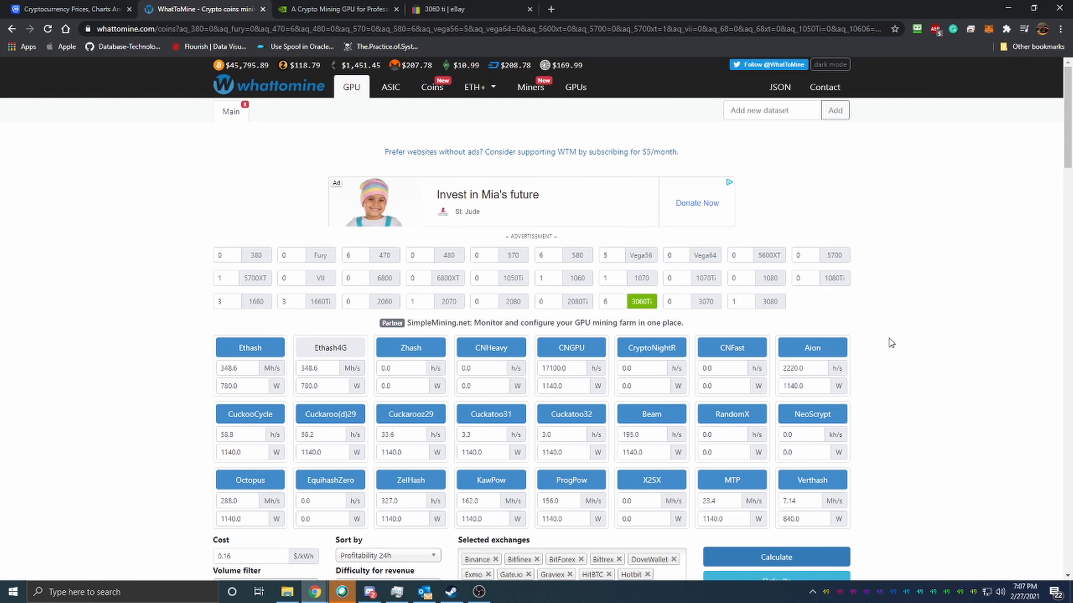
pyautogui.moveTo(901, 350)
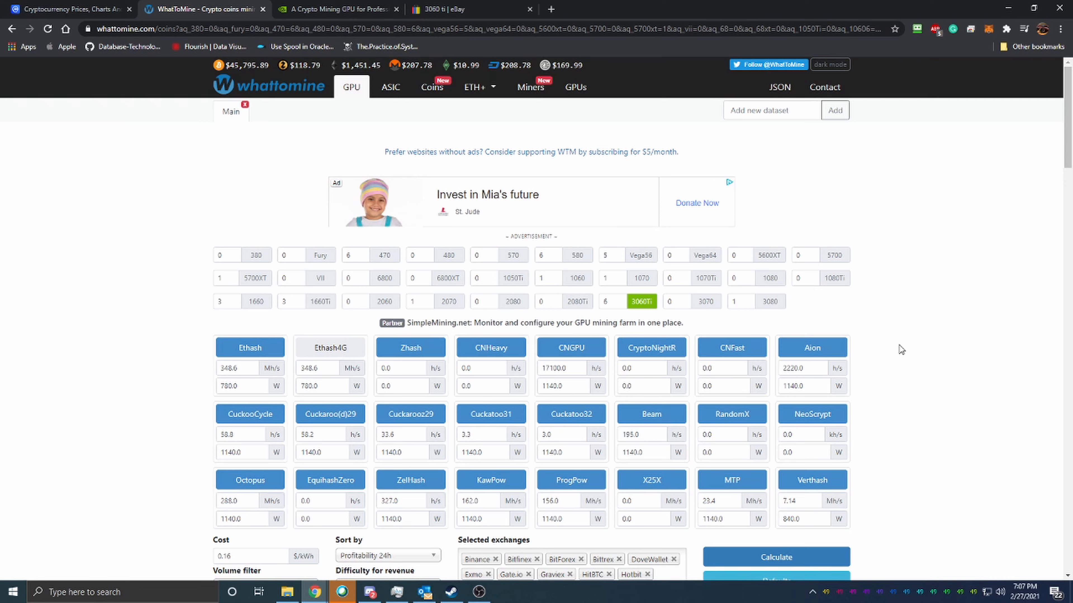
pyautogui.moveTo(903, 362)
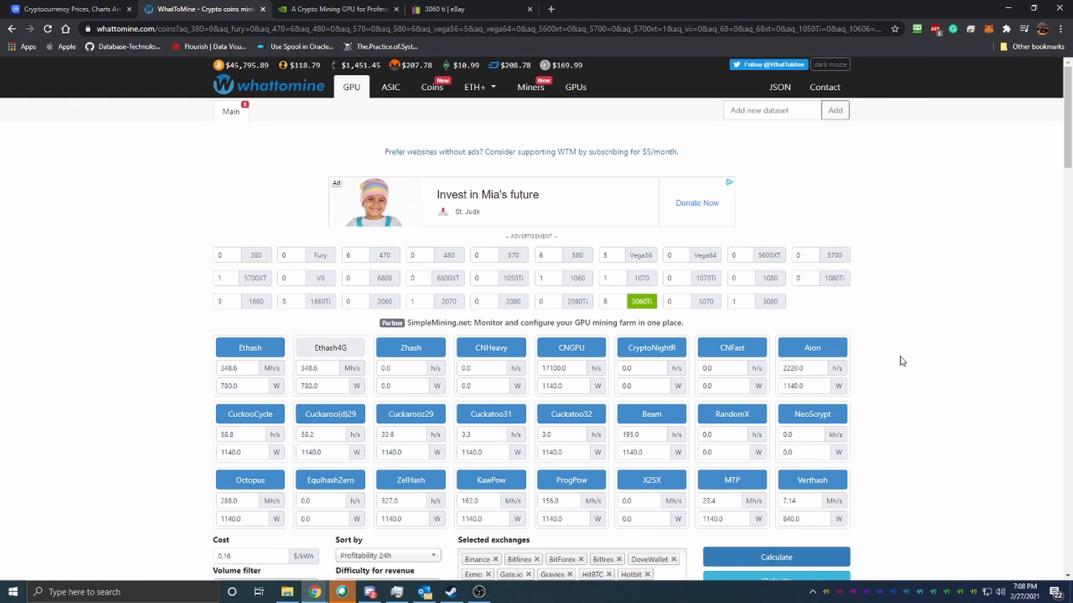
pyautogui.moveTo(885, 363)
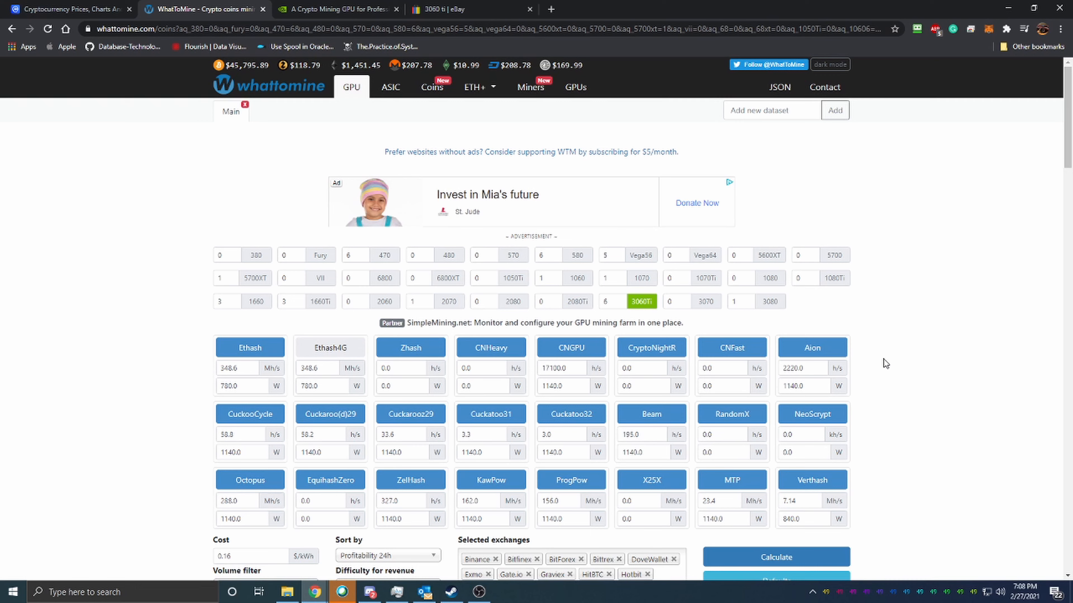
pyautogui.moveTo(881, 366)
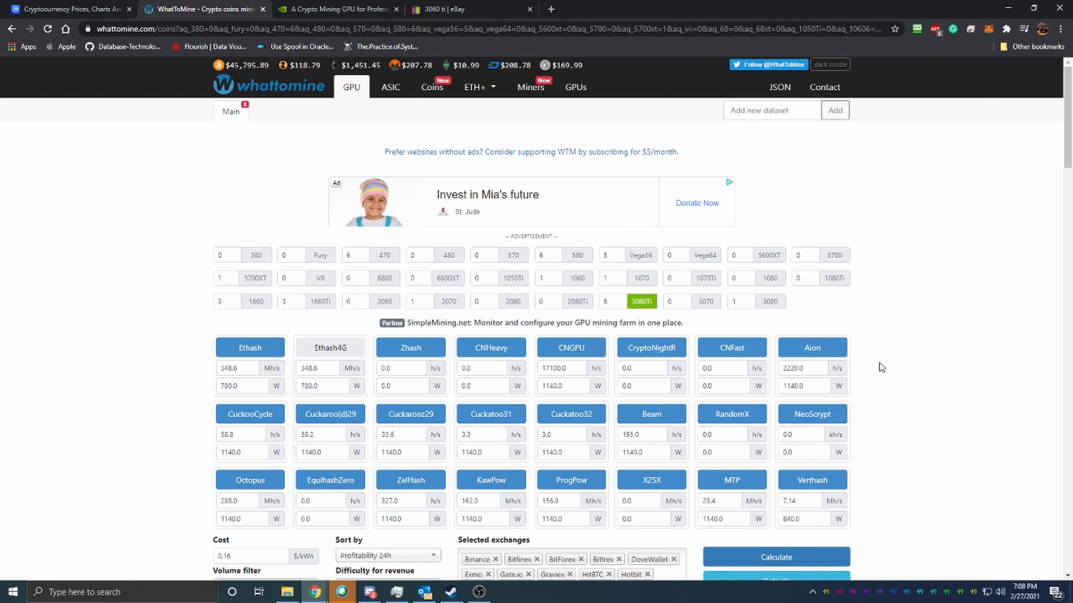
pyautogui.moveTo(857, 356)
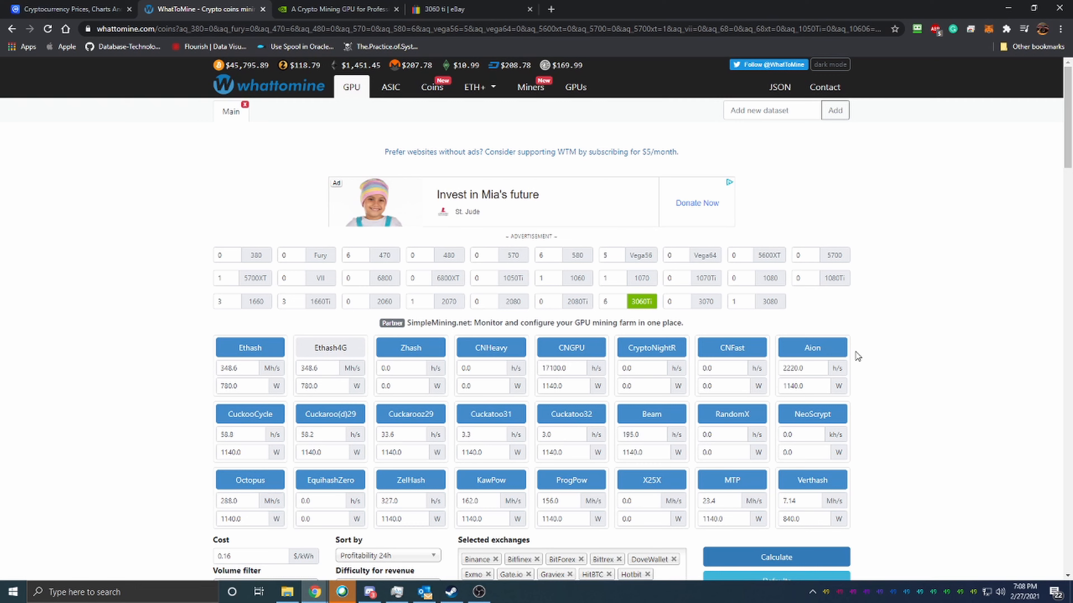
pyautogui.moveTo(929, 418)
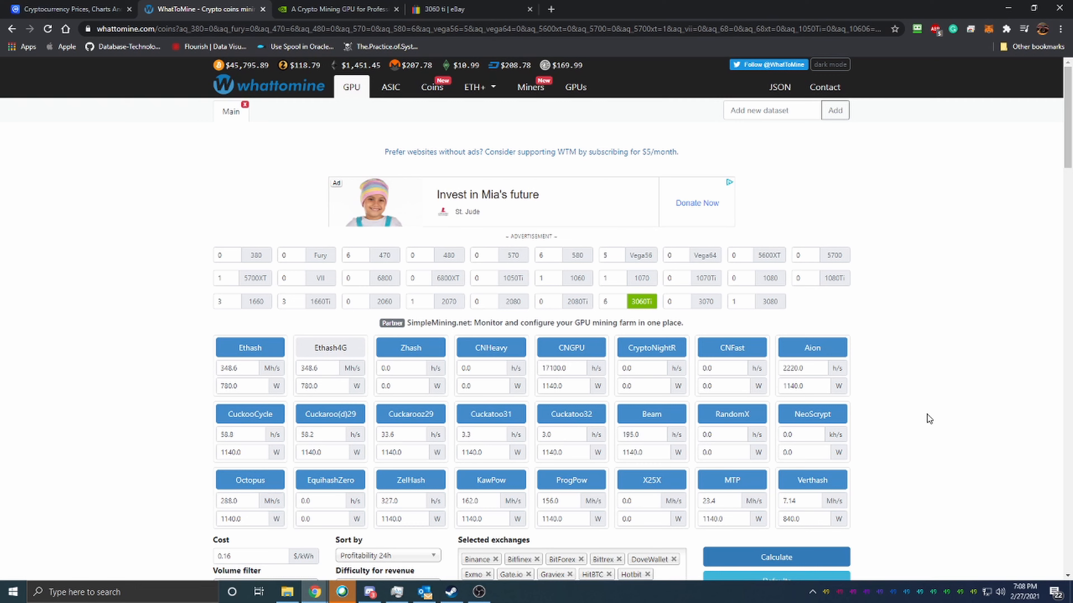
pyautogui.moveTo(951, 377)
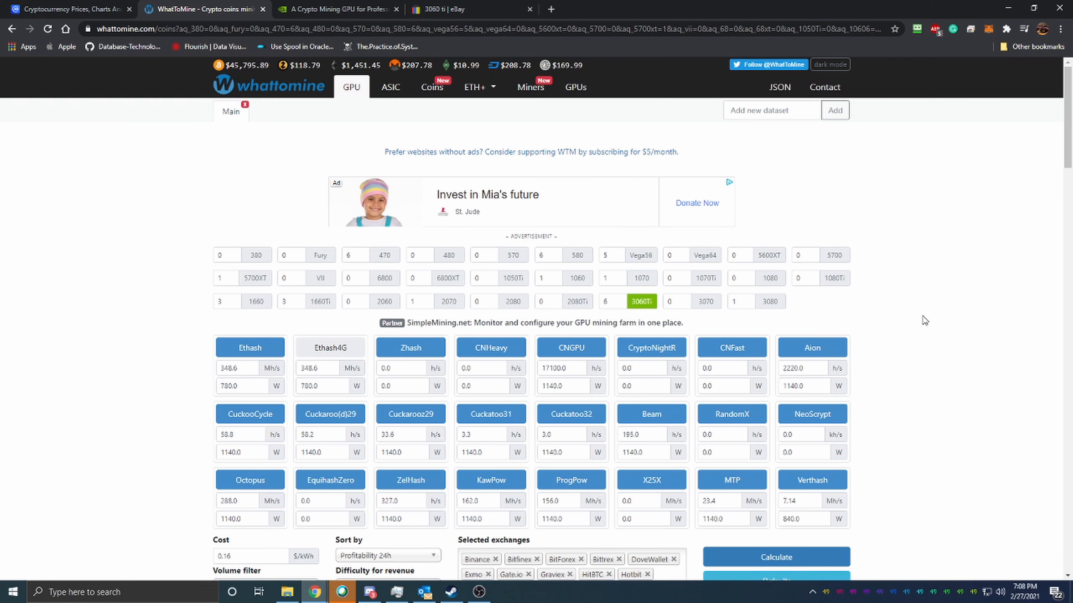
pyautogui.moveTo(923, 320)
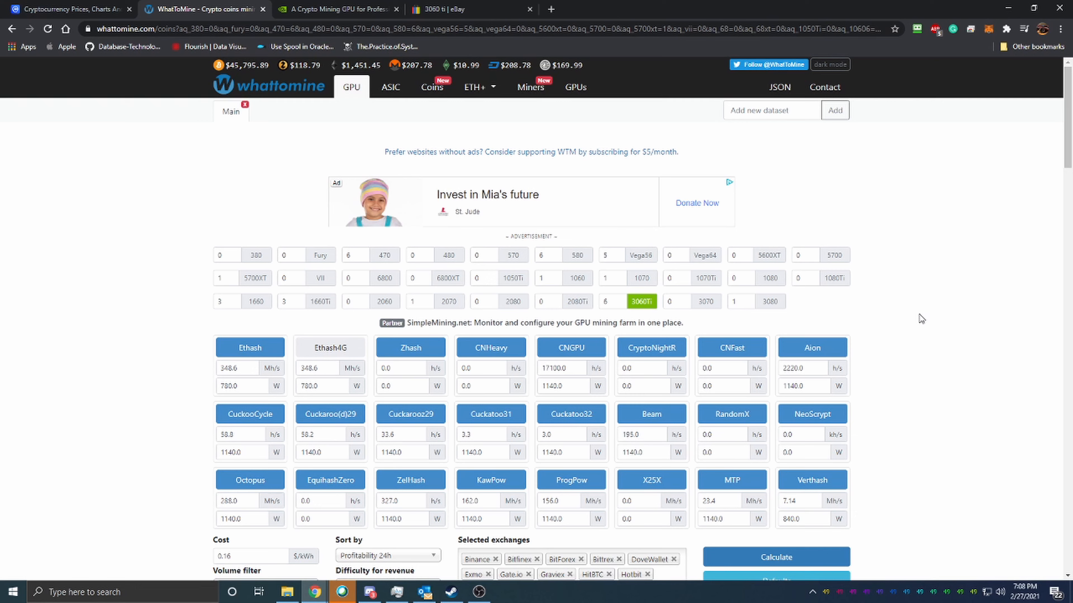
pyautogui.moveTo(942, 315)
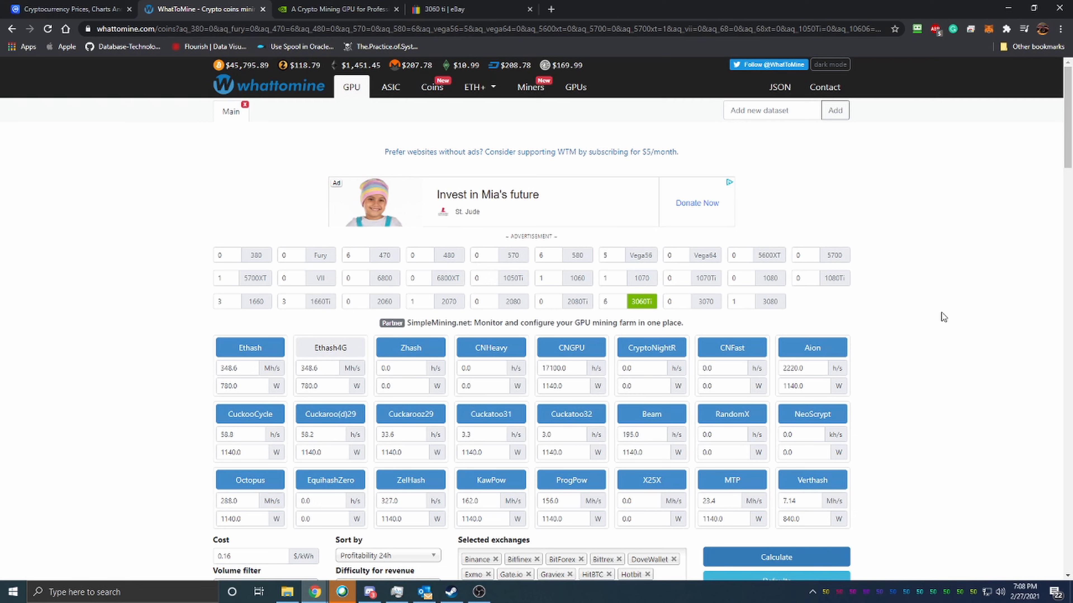
pyautogui.moveTo(947, 319)
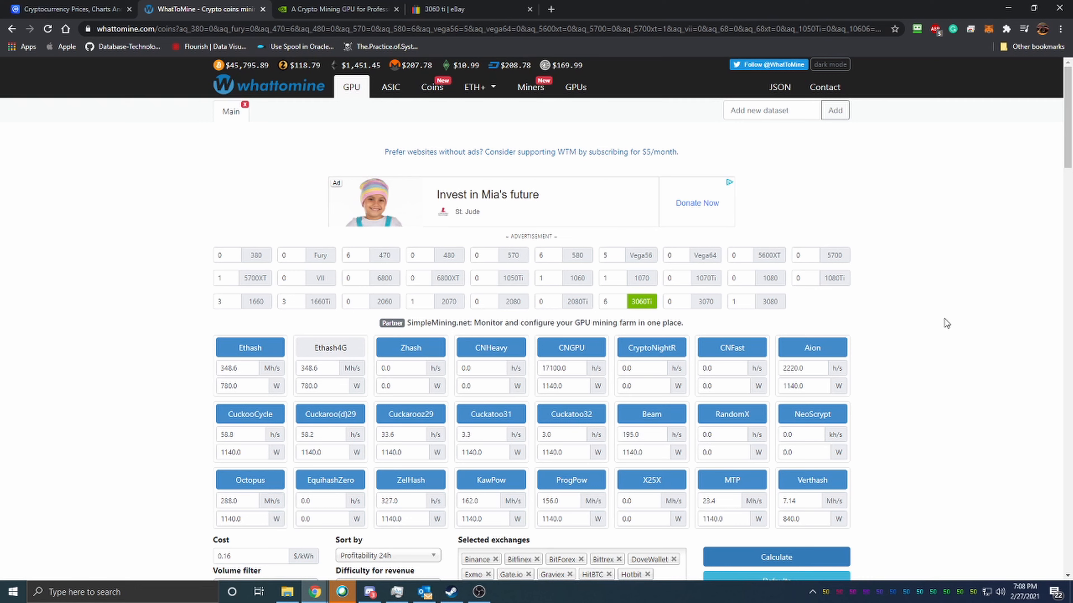
pyautogui.moveTo(944, 325)
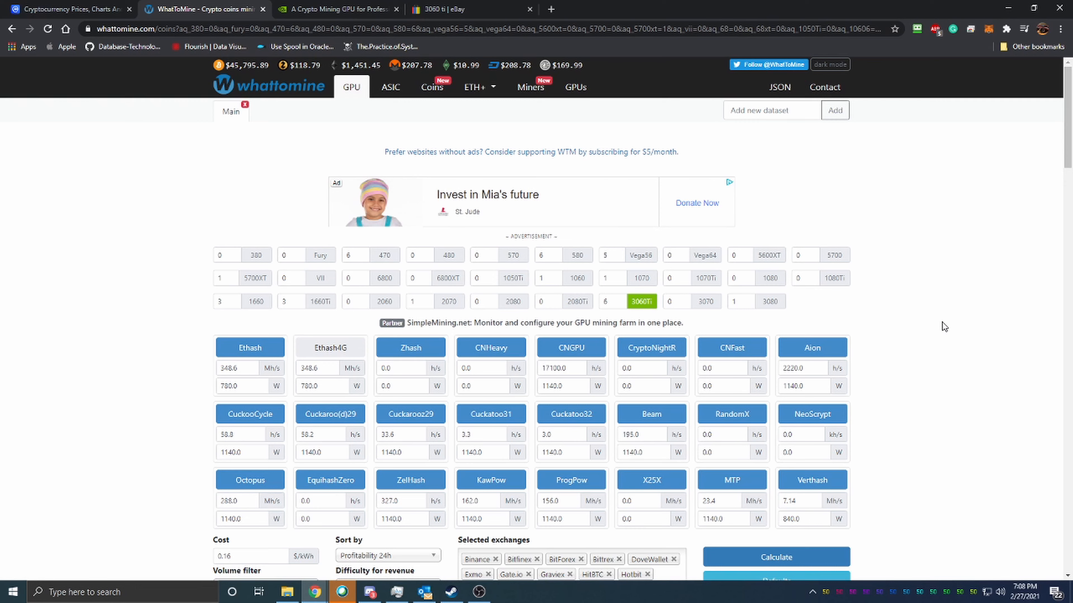
pyautogui.moveTo(942, 326)
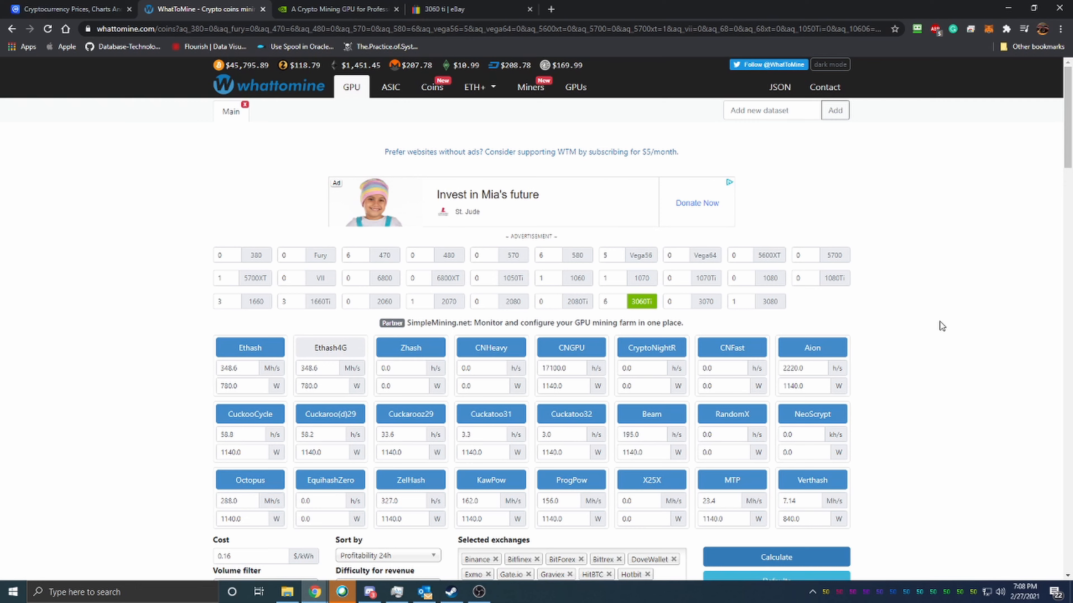
pyautogui.moveTo(457, 190)
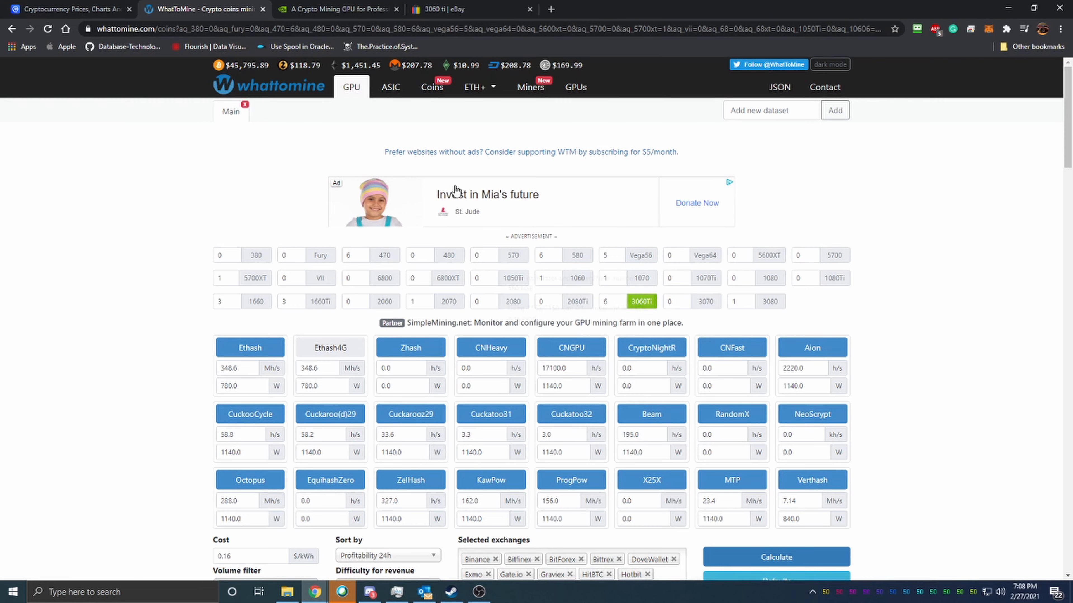
# Bring the NVIDIA CMP HX specifications table into view and pick out the 30HX model.
pyautogui.click(335, 9)
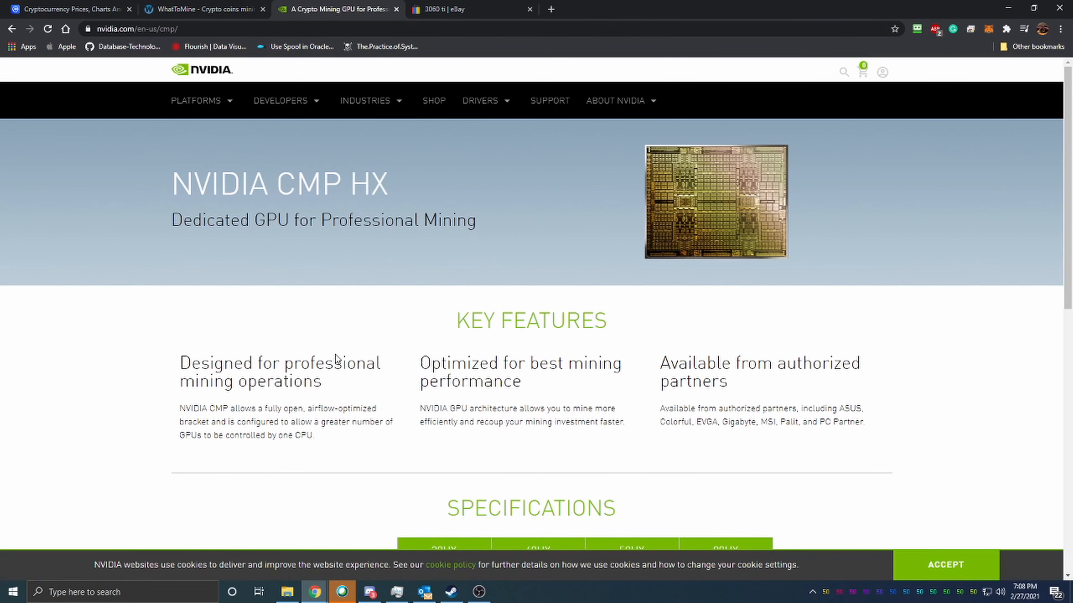
pyautogui.scroll(-3)
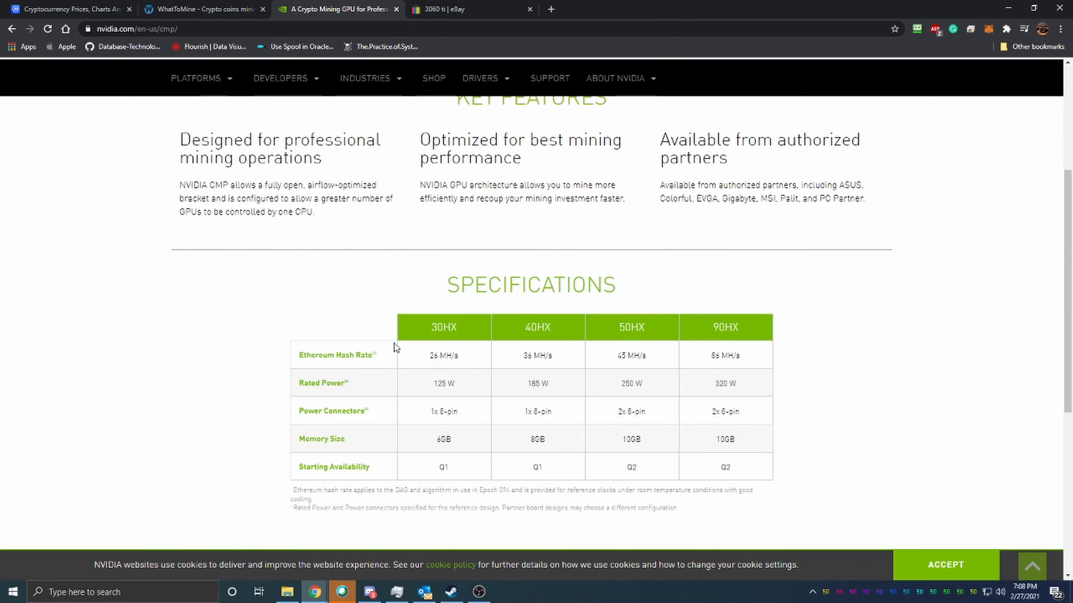
pyautogui.moveTo(684, 348)
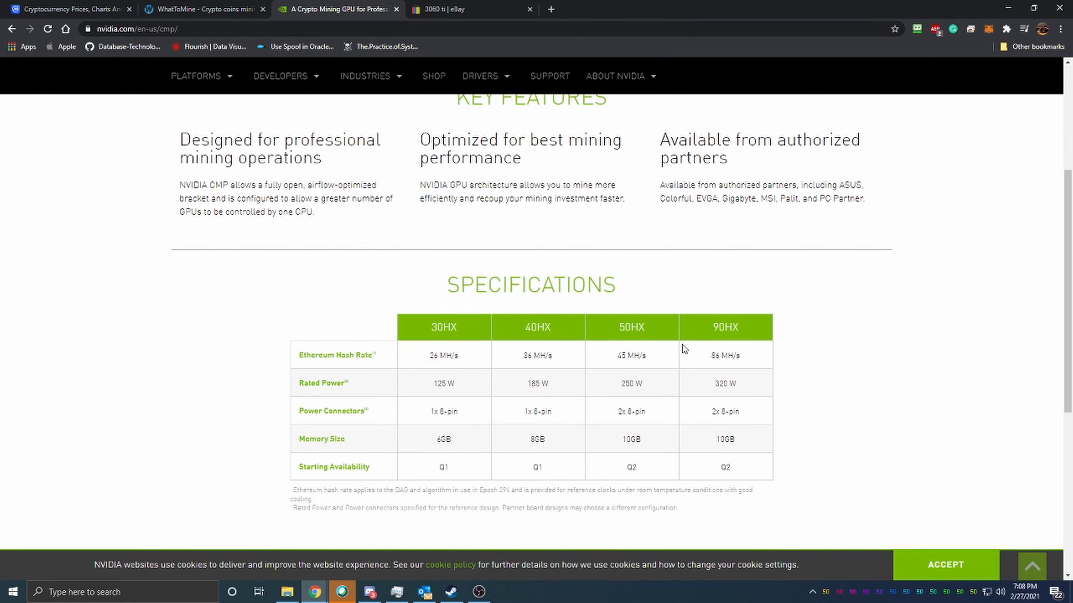
pyautogui.moveTo(651, 359)
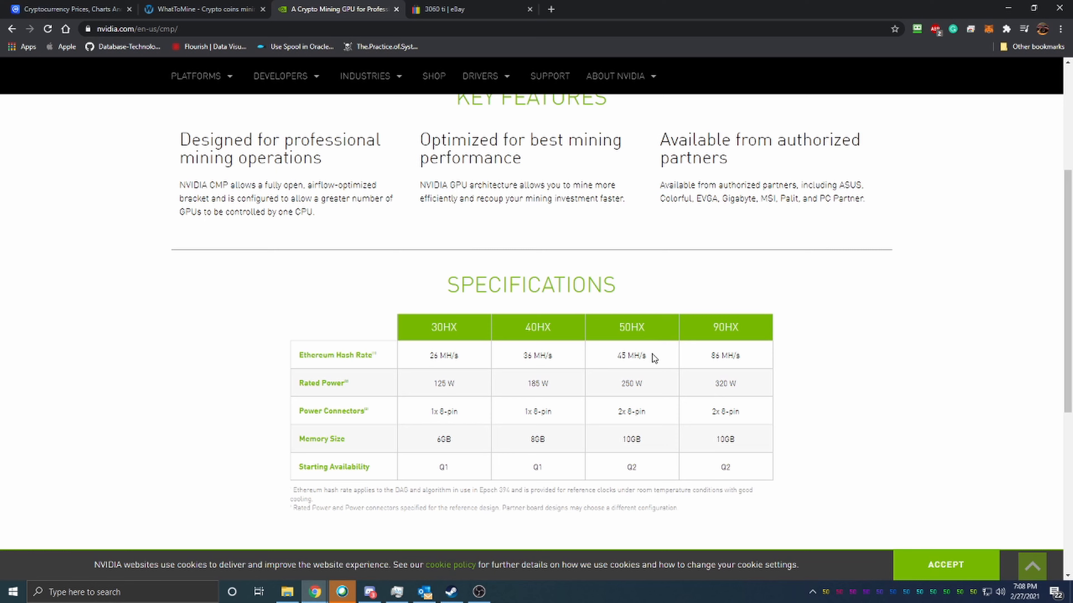
pyautogui.moveTo(673, 322)
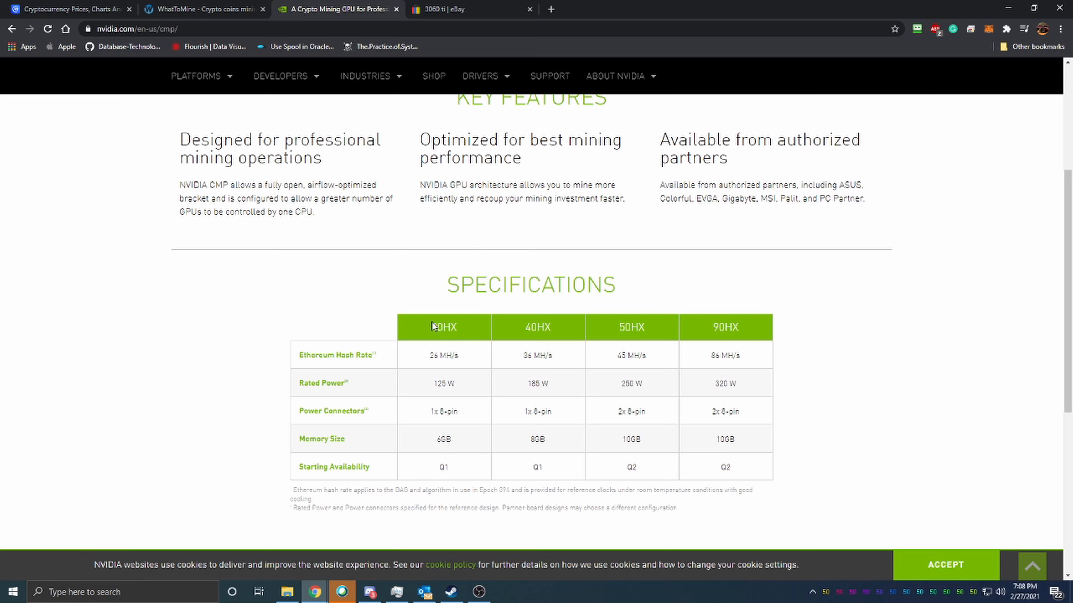
pyautogui.doubleClick(443, 328)
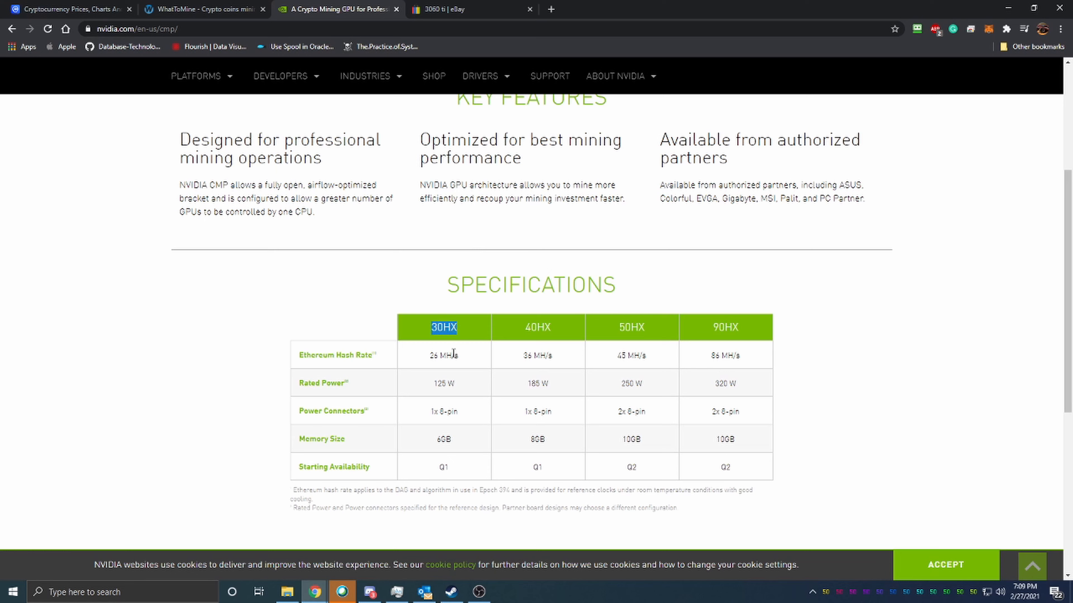
pyautogui.moveTo(430, 385)
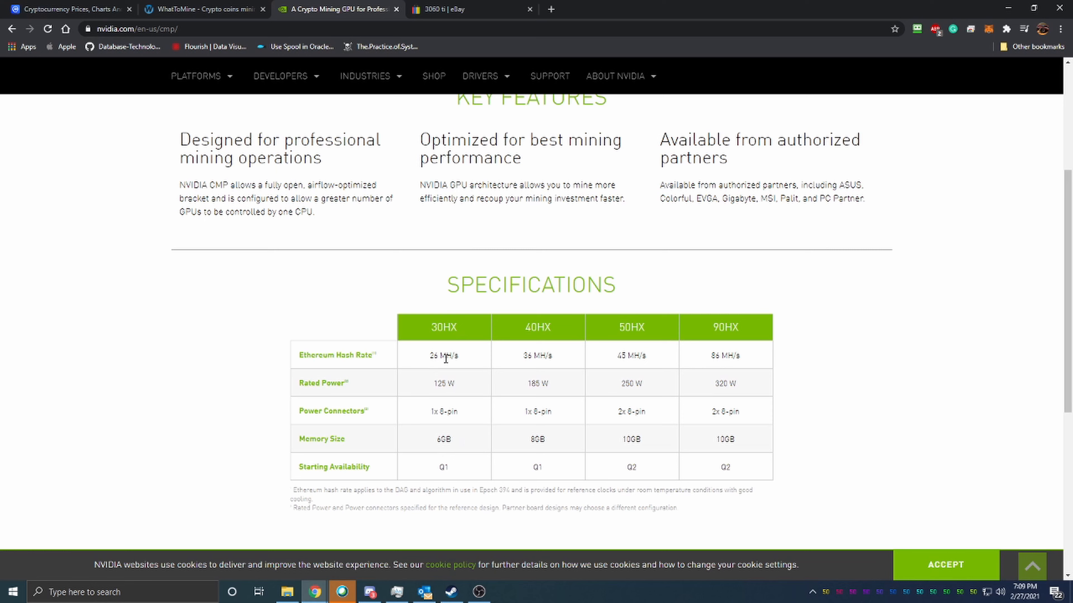
pyautogui.moveTo(463, 363)
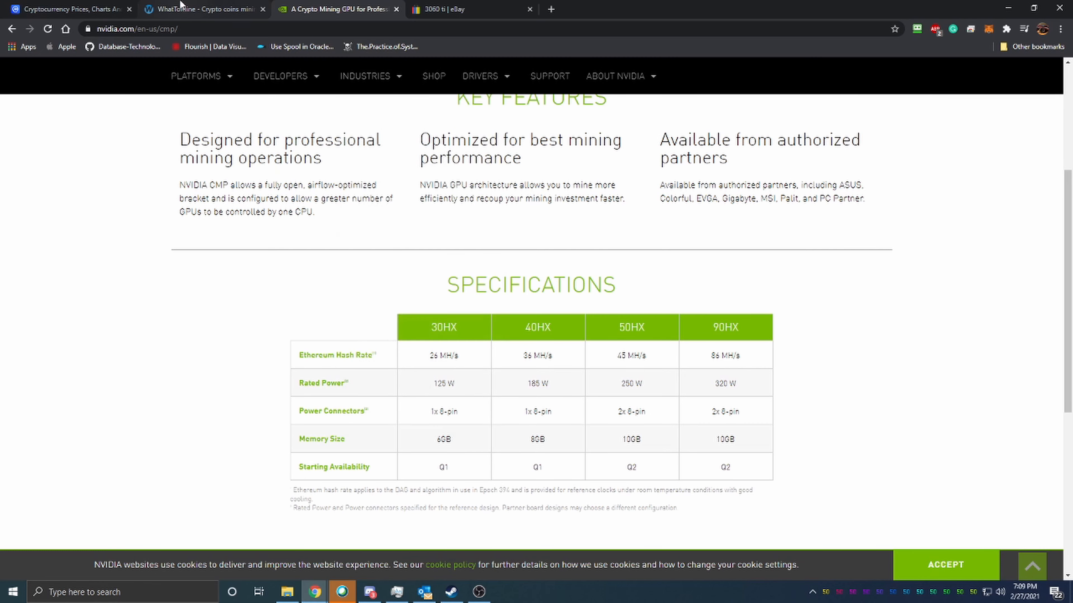
# Enter 125 W as the Ethash power draw after checking the CMP HX specifications.
pyautogui.click(198, 9)
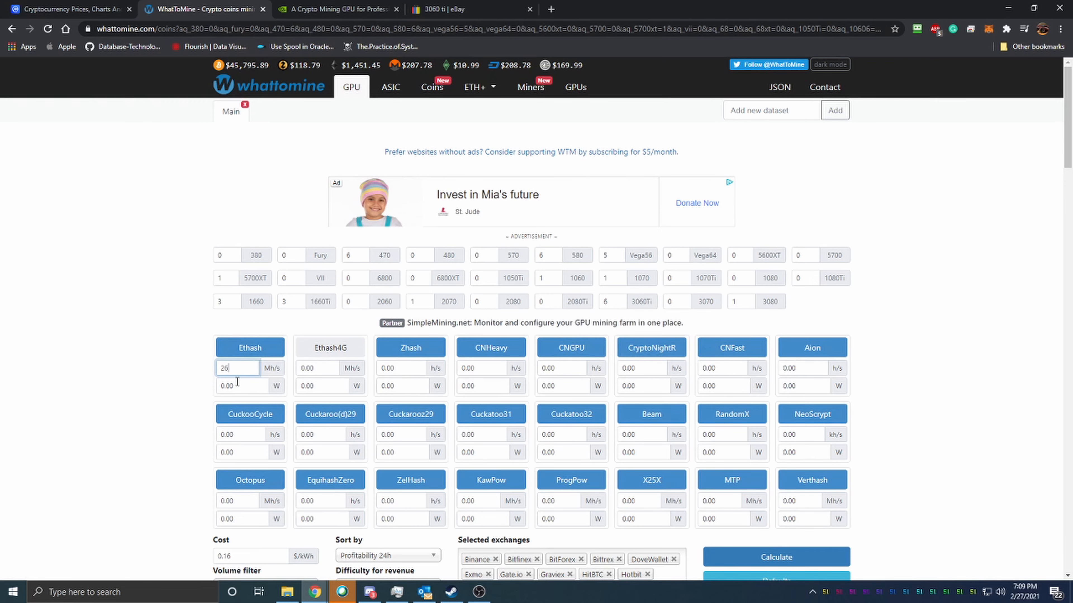
pyautogui.click(335, 9)
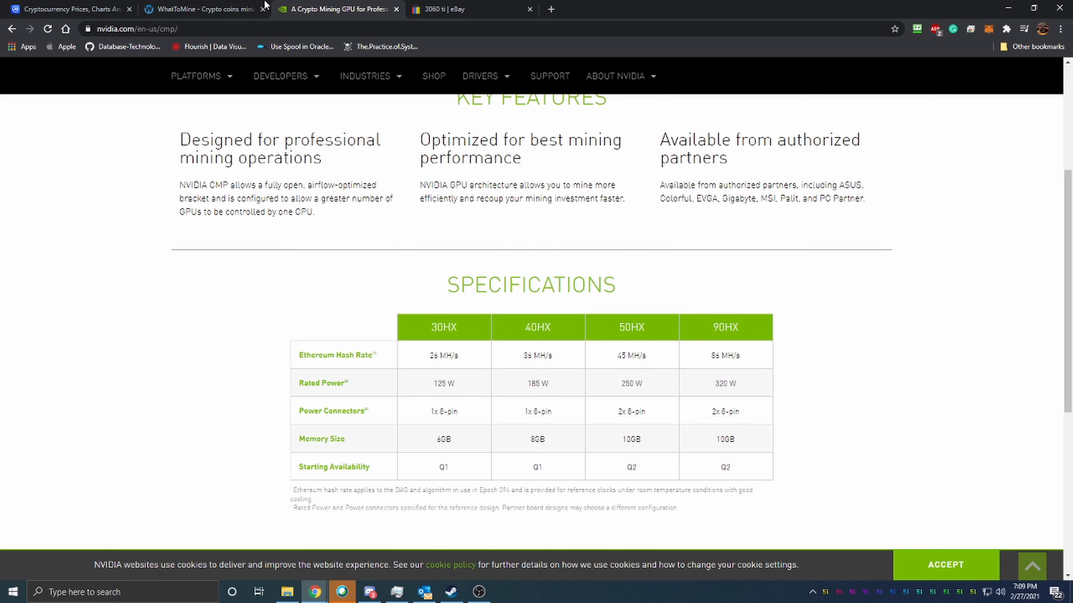
pyautogui.click(201, 9)
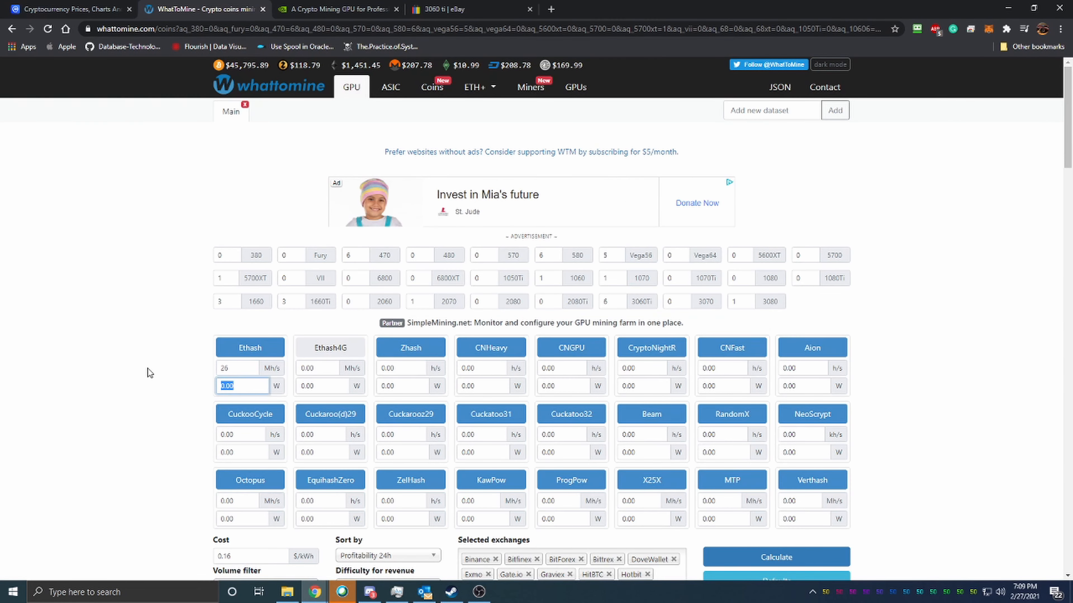
pyautogui.write('125')
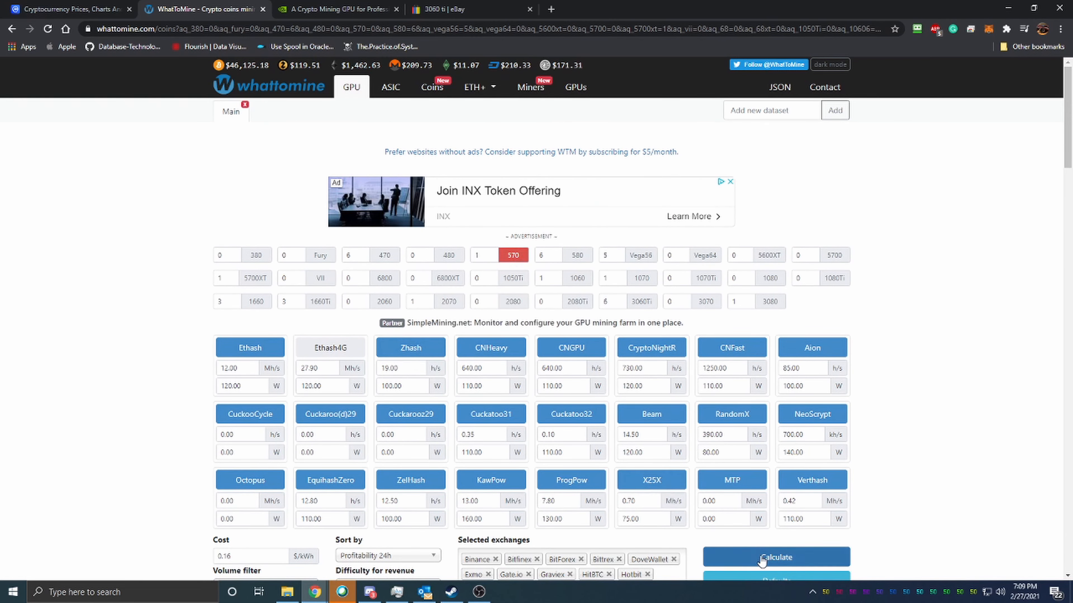
# Load the 580 preset (Ethash 30.5 Mh/s, 130 W) and recalculate profitability.
pyautogui.click(776, 558)
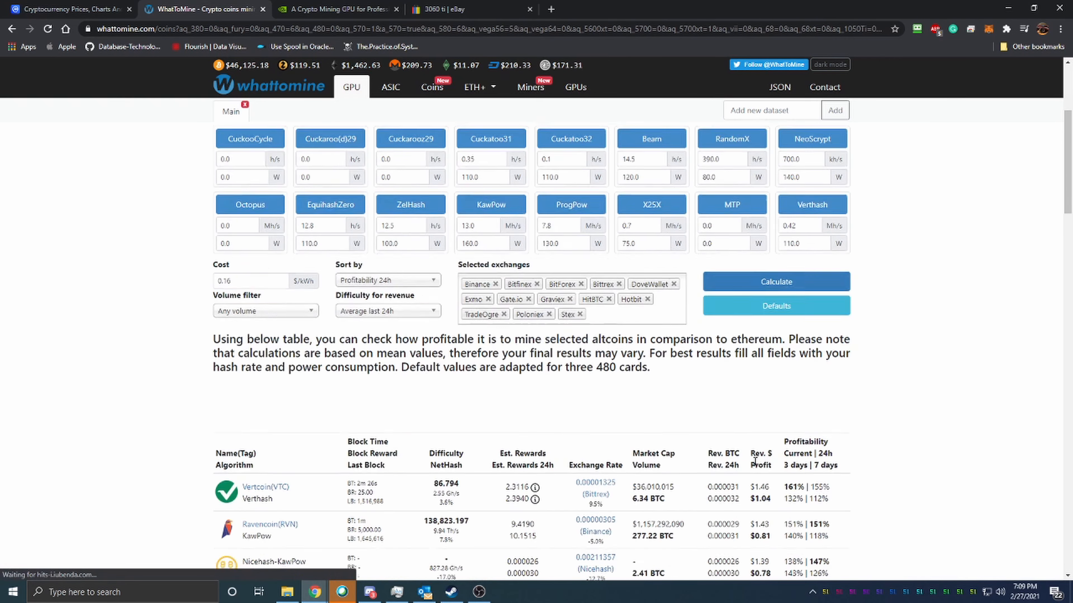
pyautogui.scroll(-3)
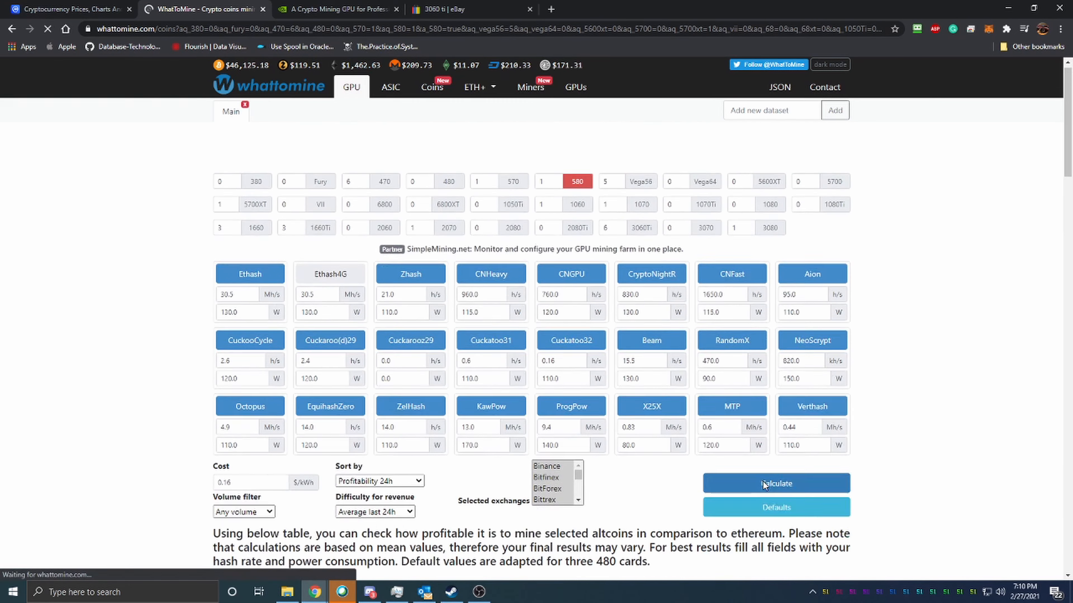
pyautogui.click(776, 482)
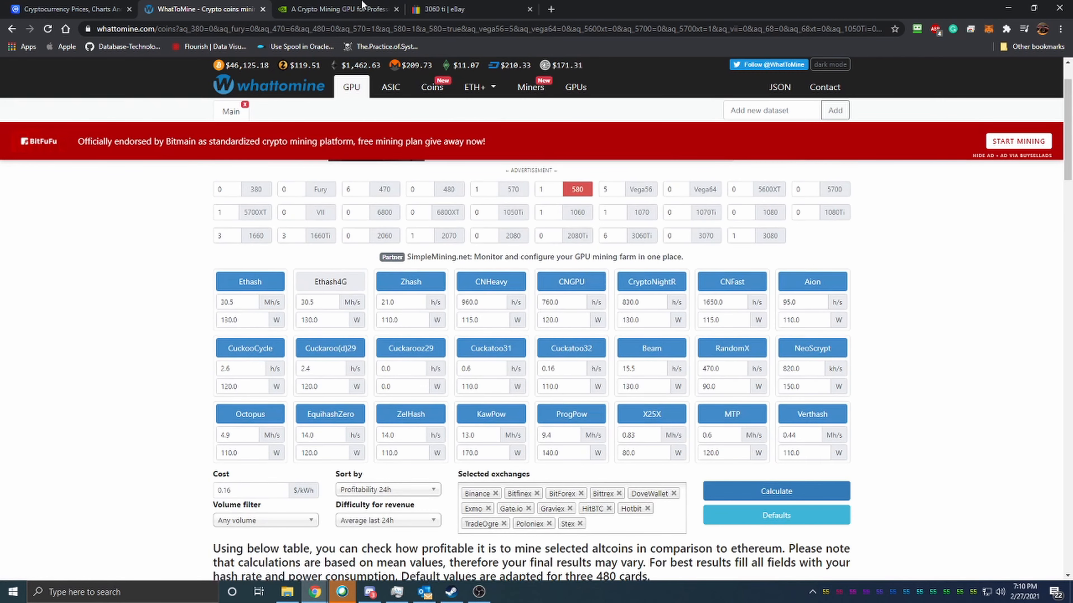
# Pick out the 90HX's 86 MH/s Ethereum hash rate in the CMP HX specifications.
pyautogui.click(335, 9)
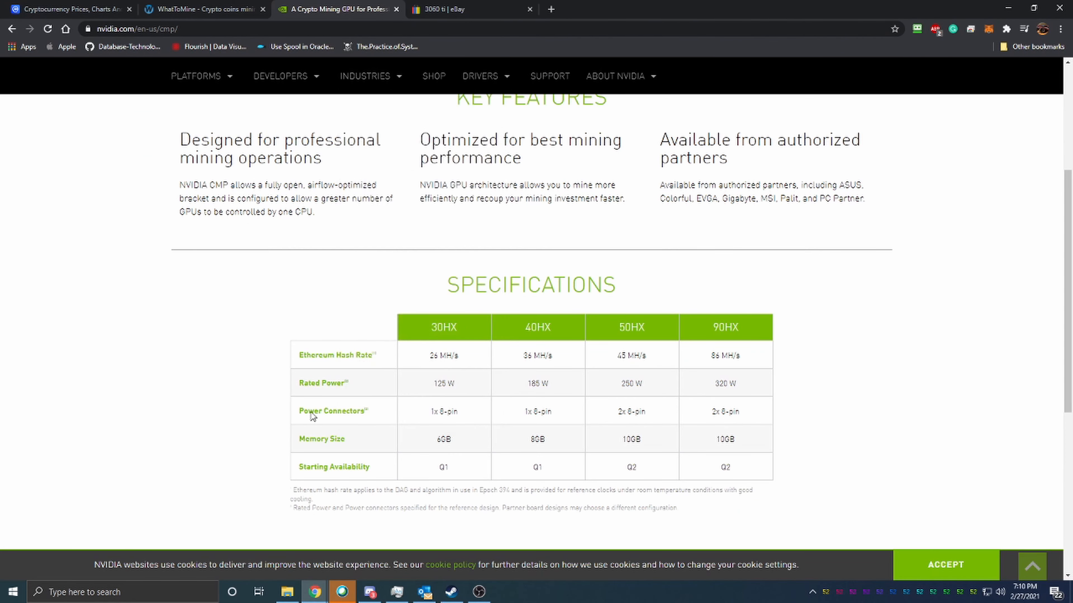
pyautogui.moveTo(431, 329)
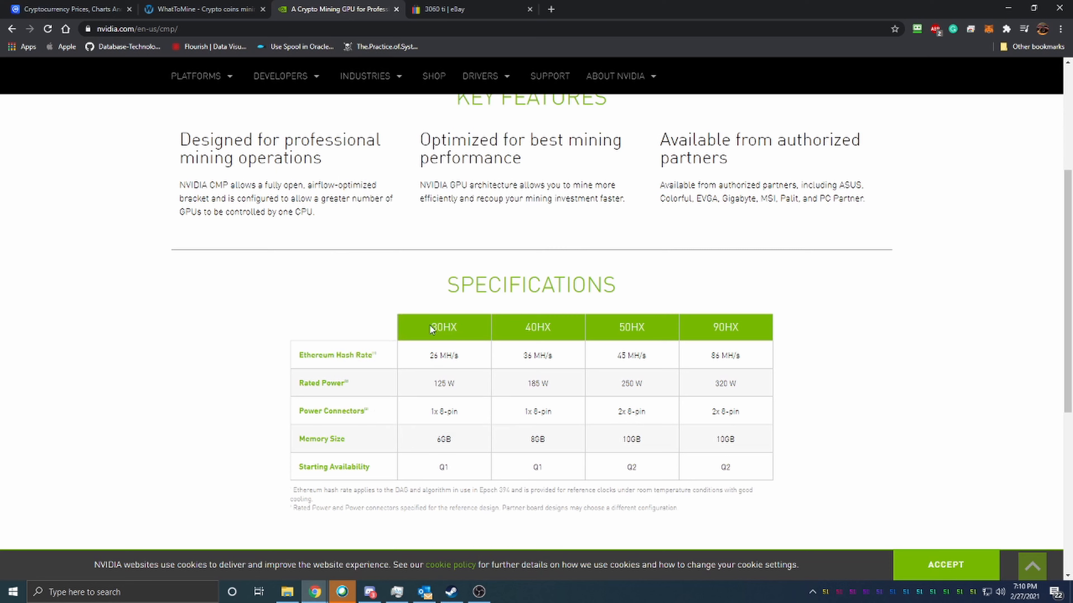
pyautogui.moveTo(771, 283)
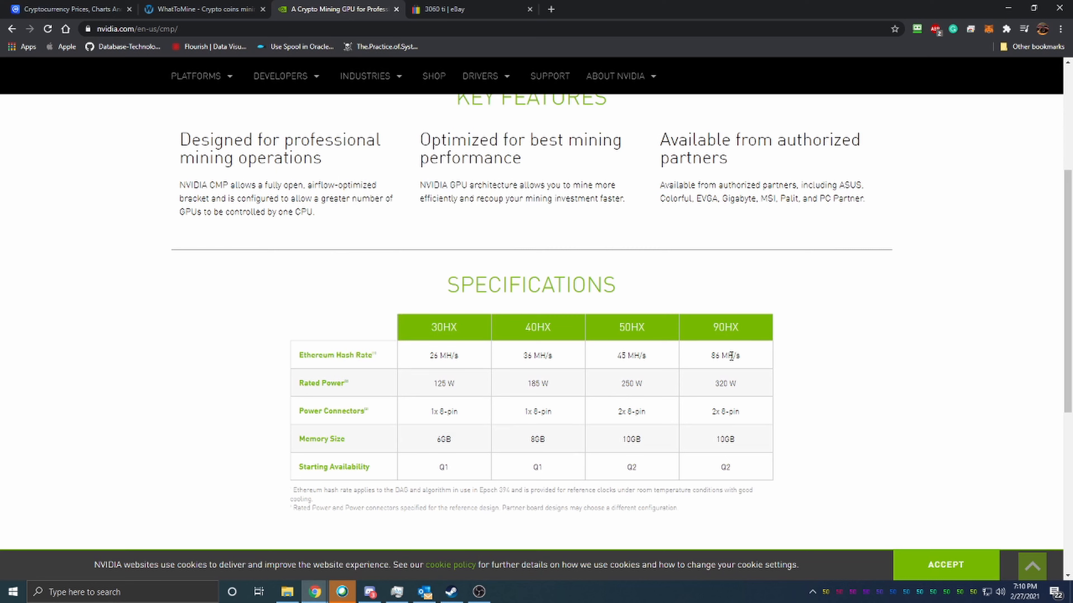
pyautogui.doubleClick(724, 356)
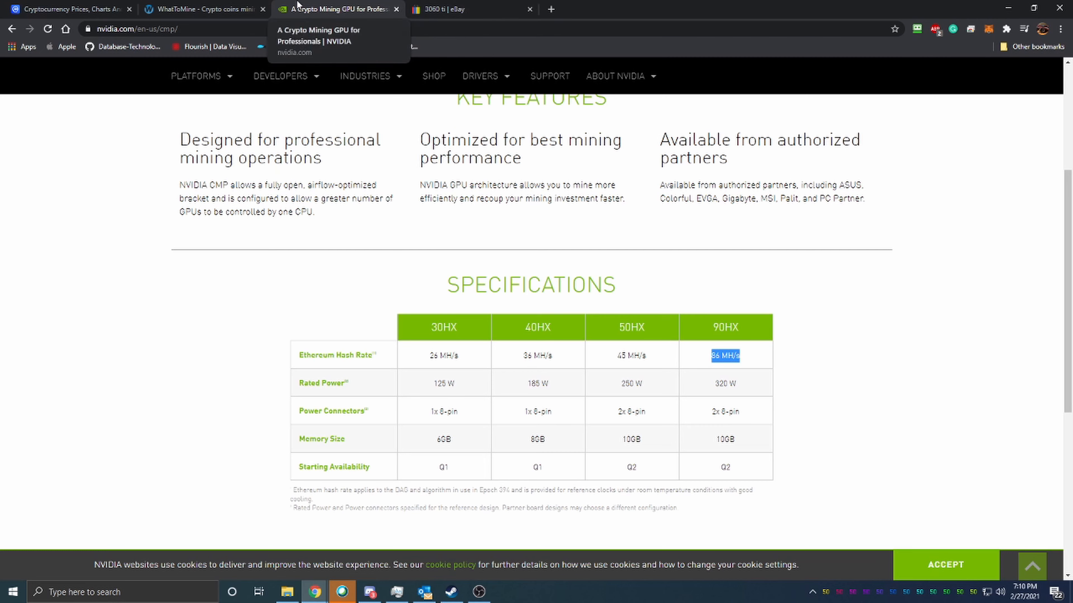
# Set Ethash to 80 Mh/s and 320 W in the WhatToMine calculator.
pyautogui.click(204, 9)
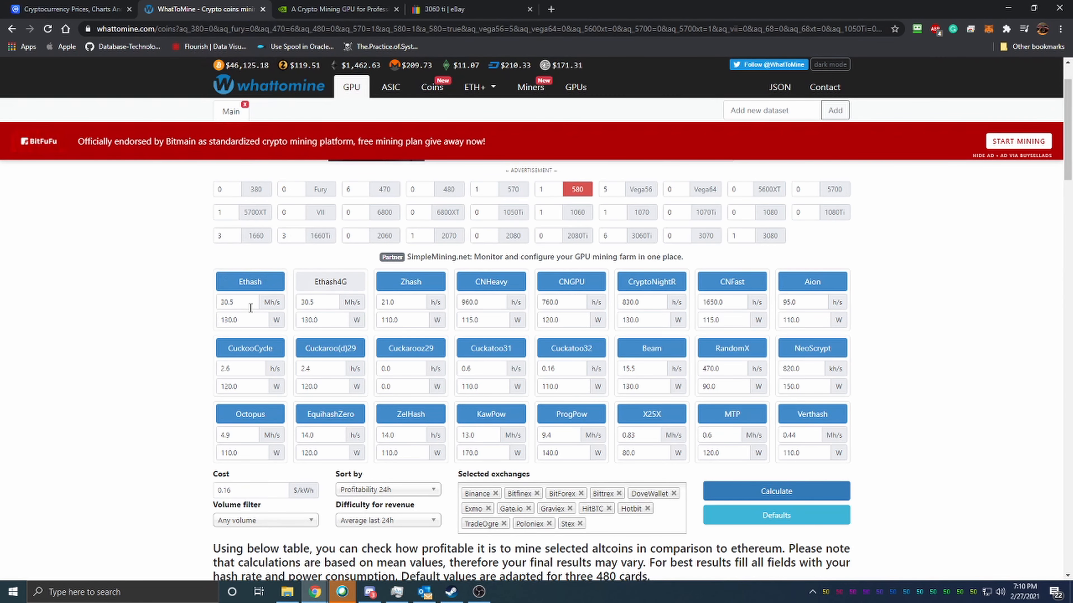
pyautogui.tripleClick(237, 302)
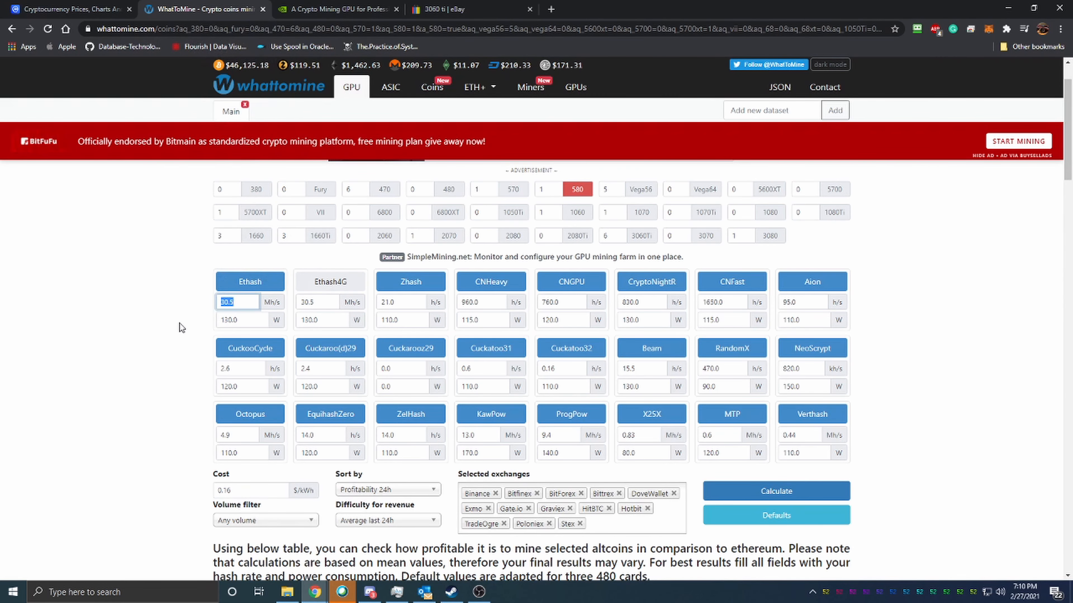
pyautogui.write('80')
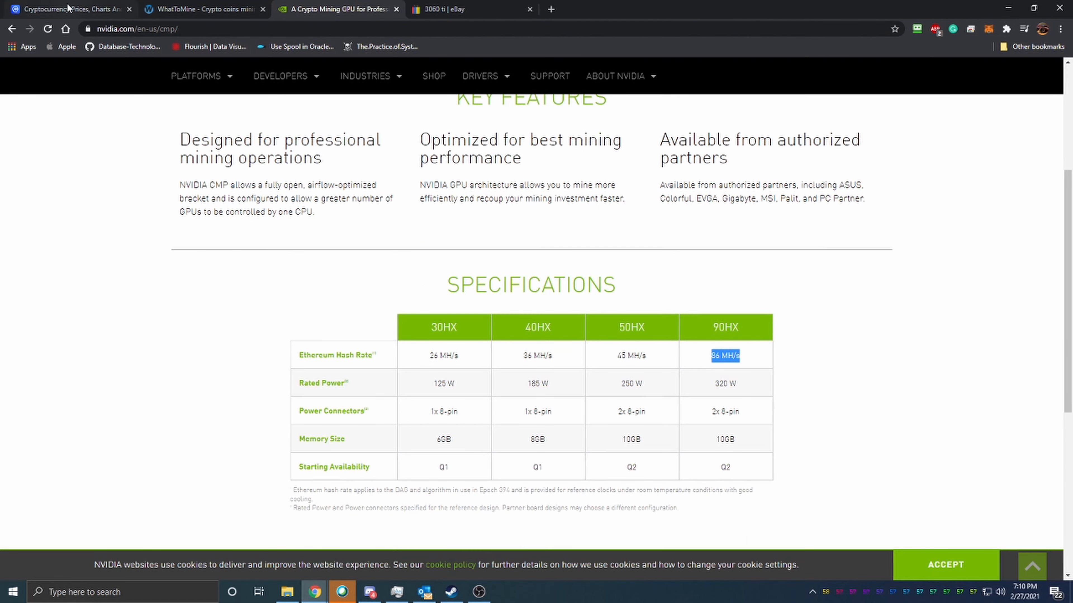
pyautogui.click(198, 9)
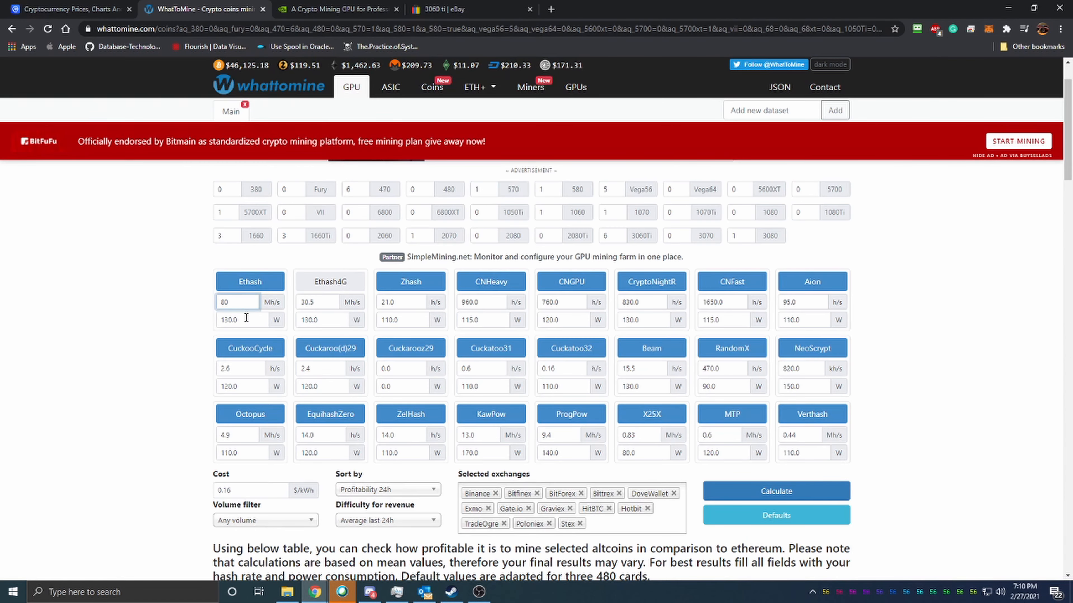
pyautogui.write('320')
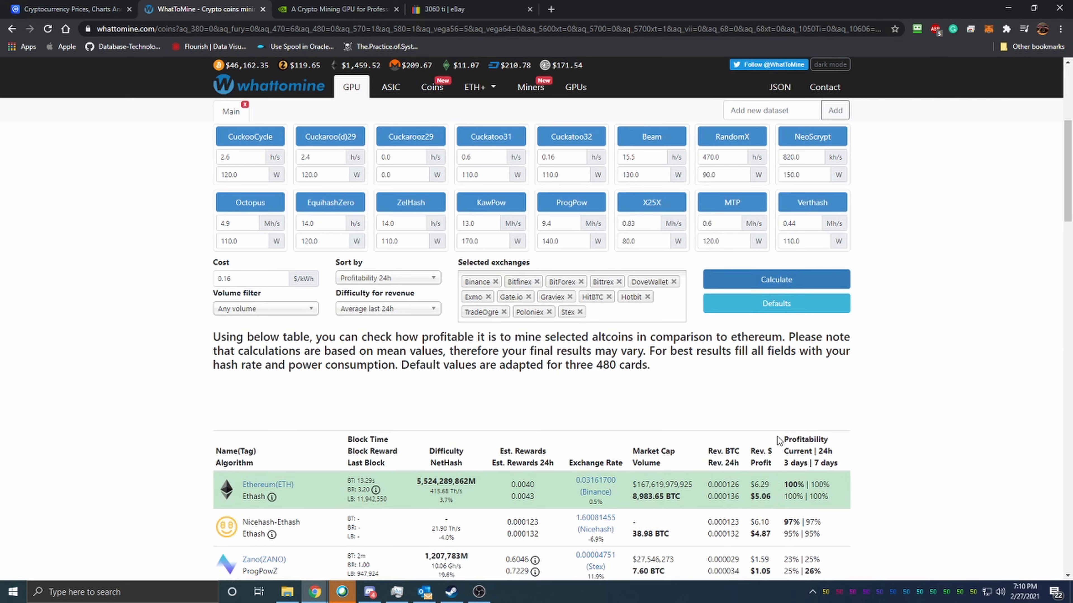
# Return to the NVIDIA CMP HX specifications table with the 90HX rate picked out.
pyautogui.click(337, 9)
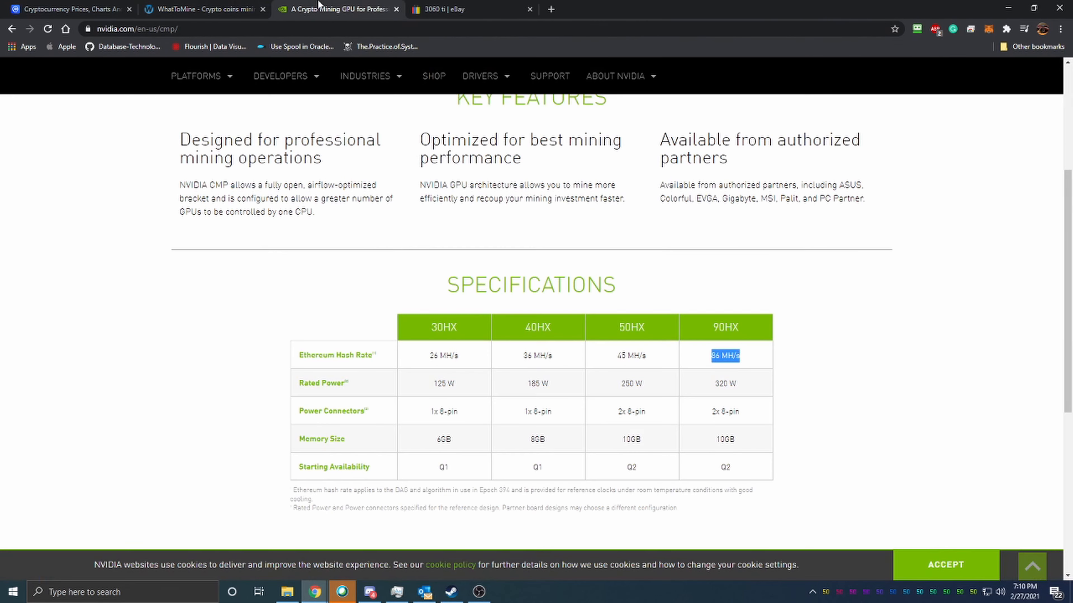
pyautogui.moveTo(906, 440)
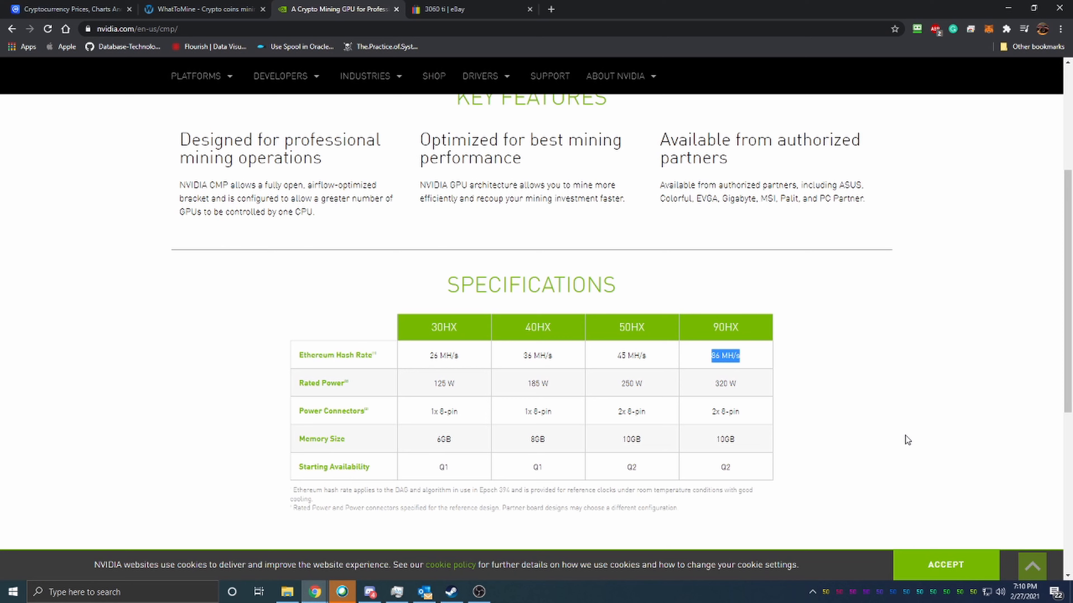
pyautogui.moveTo(517, 255)
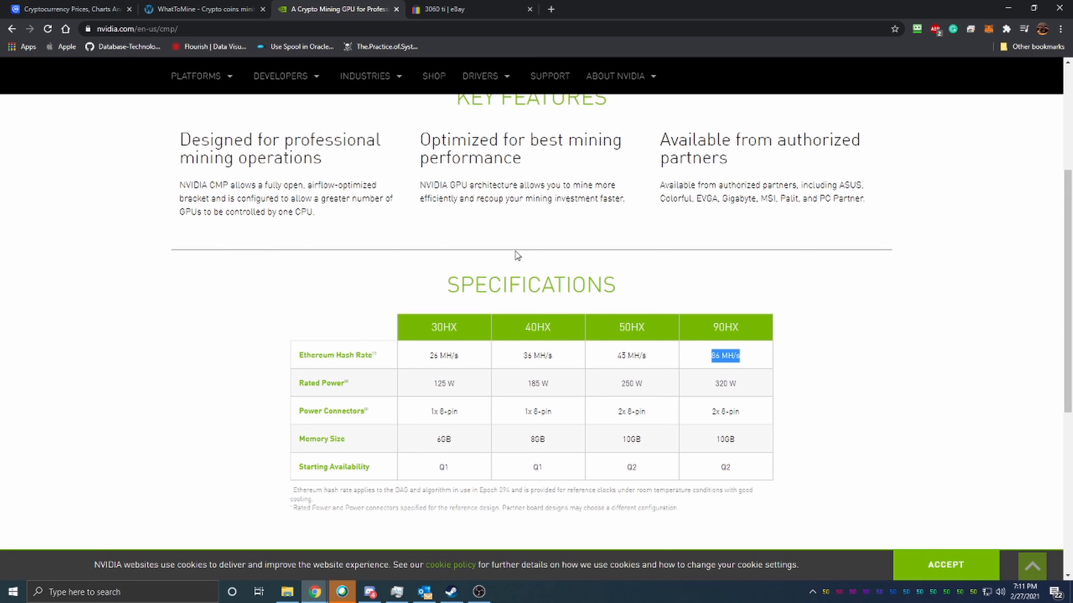
pyautogui.moveTo(557, 294)
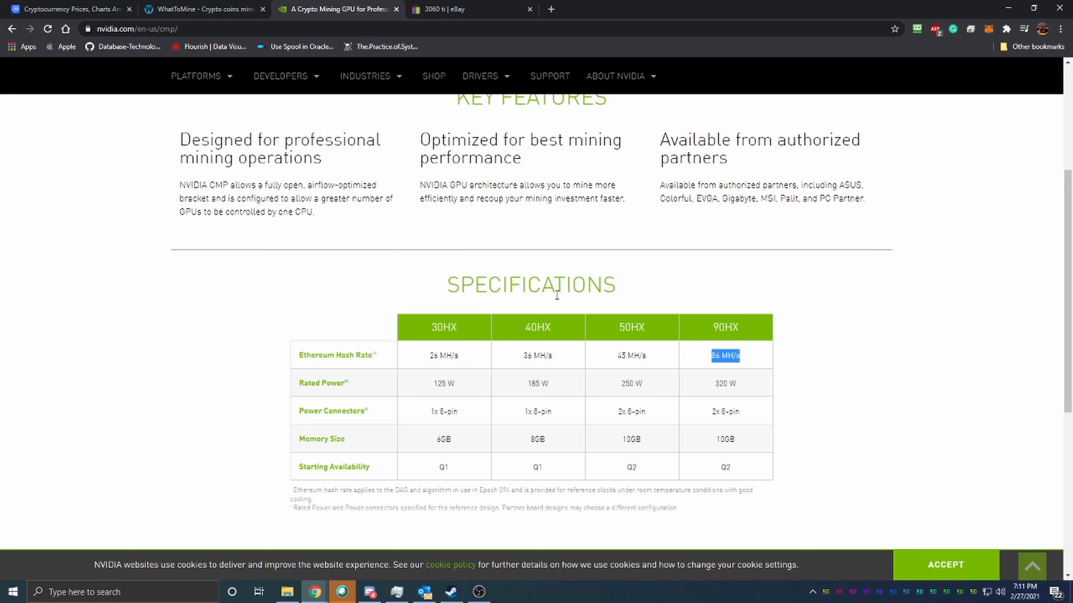
# Review the 3080 results with Ethereum at $6.31 daily profit, then return to the CMP HX specifications.
pyautogui.click(203, 9)
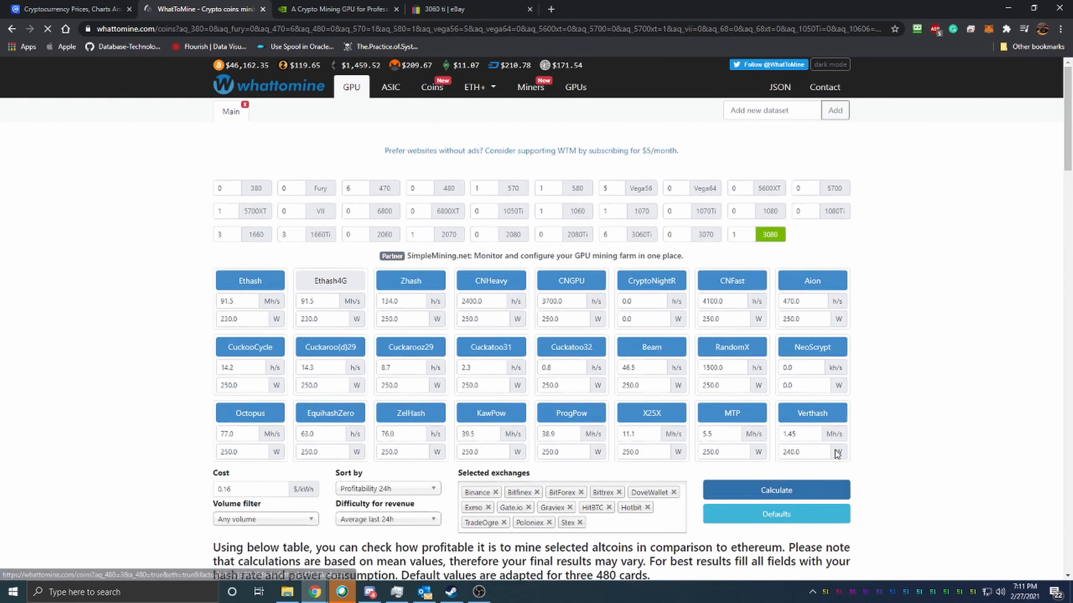
pyautogui.scroll(-3)
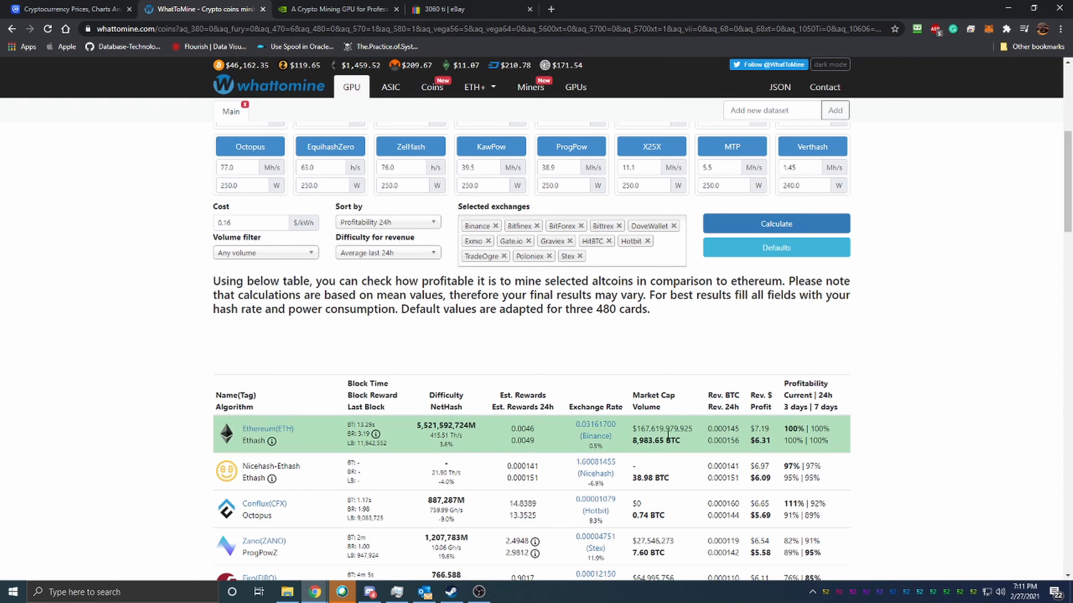
pyautogui.click(336, 9)
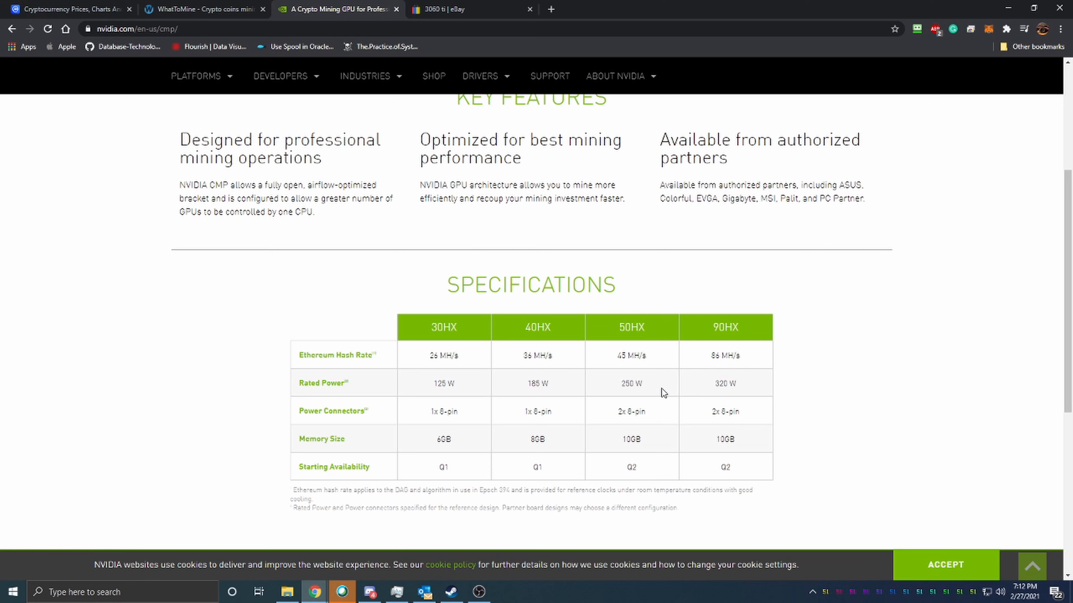
pyautogui.moveTo(755, 363)
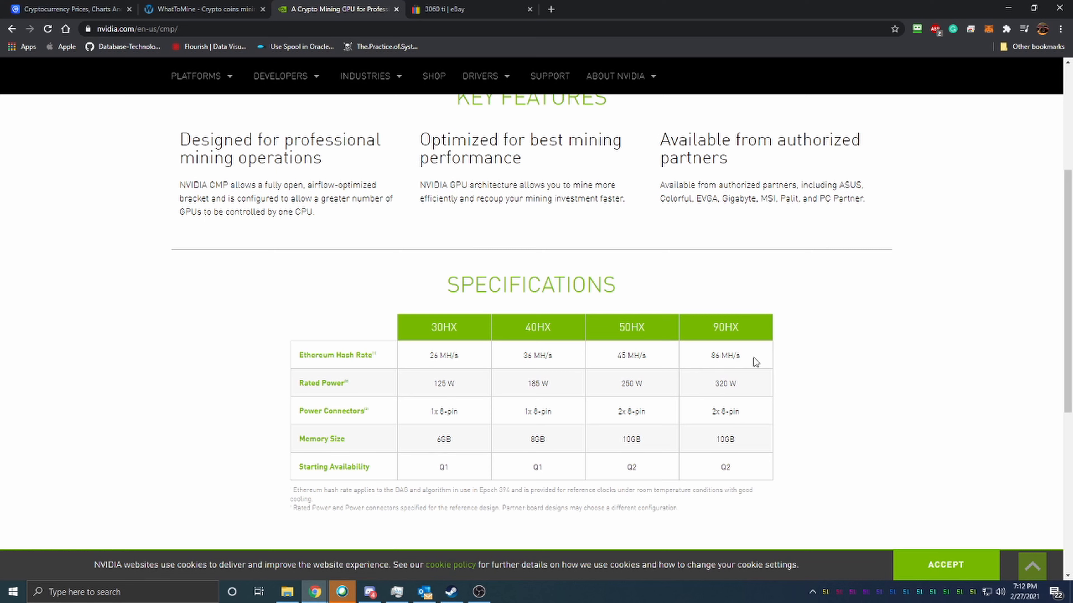
pyautogui.moveTo(816, 420)
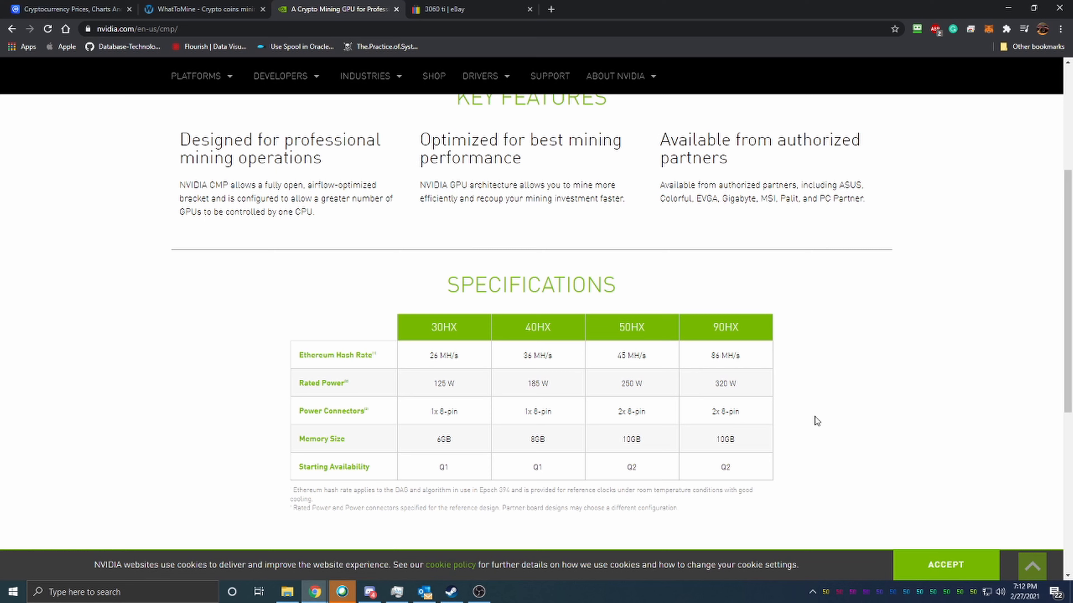
pyautogui.moveTo(518, 268)
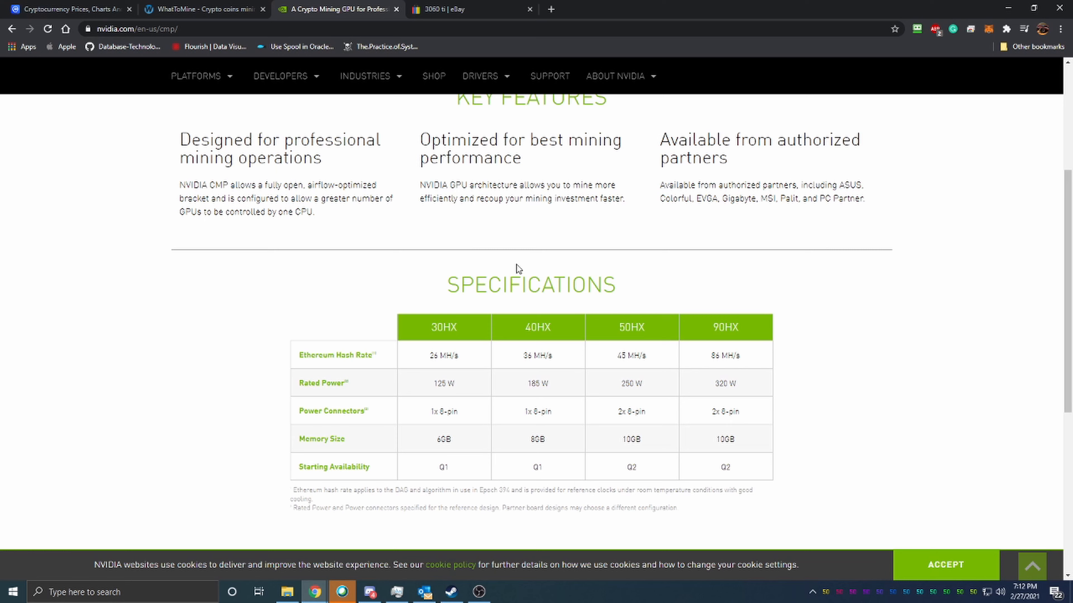
pyautogui.moveTo(530, 276)
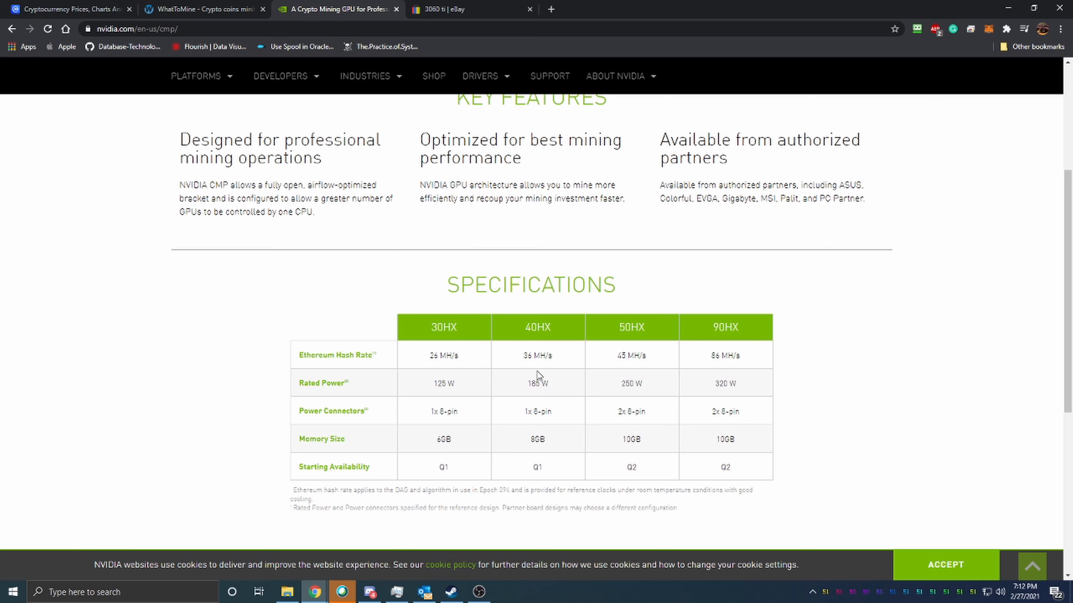
pyautogui.moveTo(518, 370)
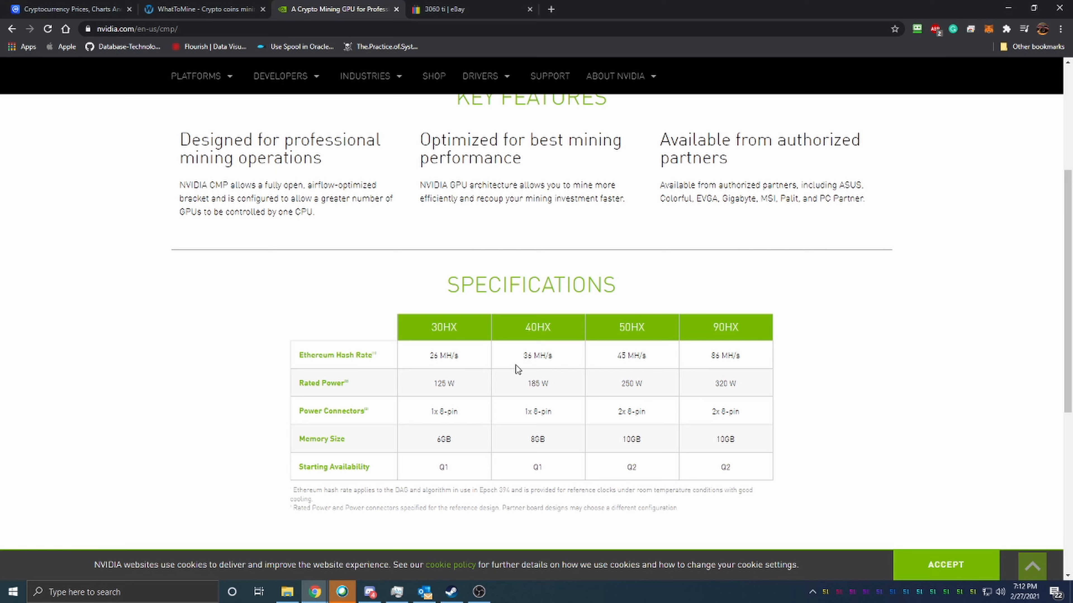
pyautogui.moveTo(747, 348)
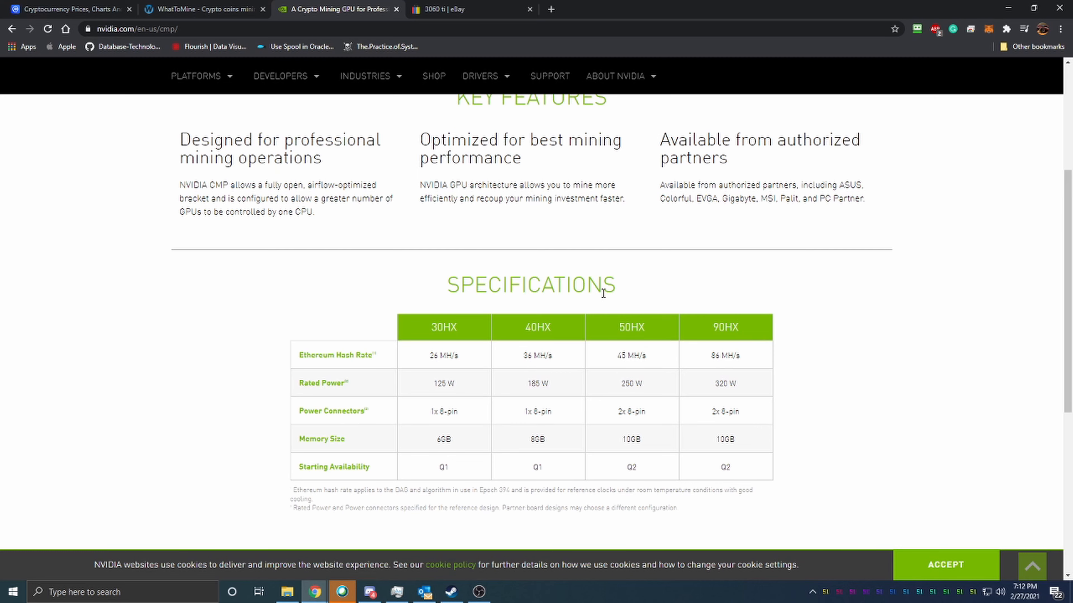
pyautogui.moveTo(814, 399)
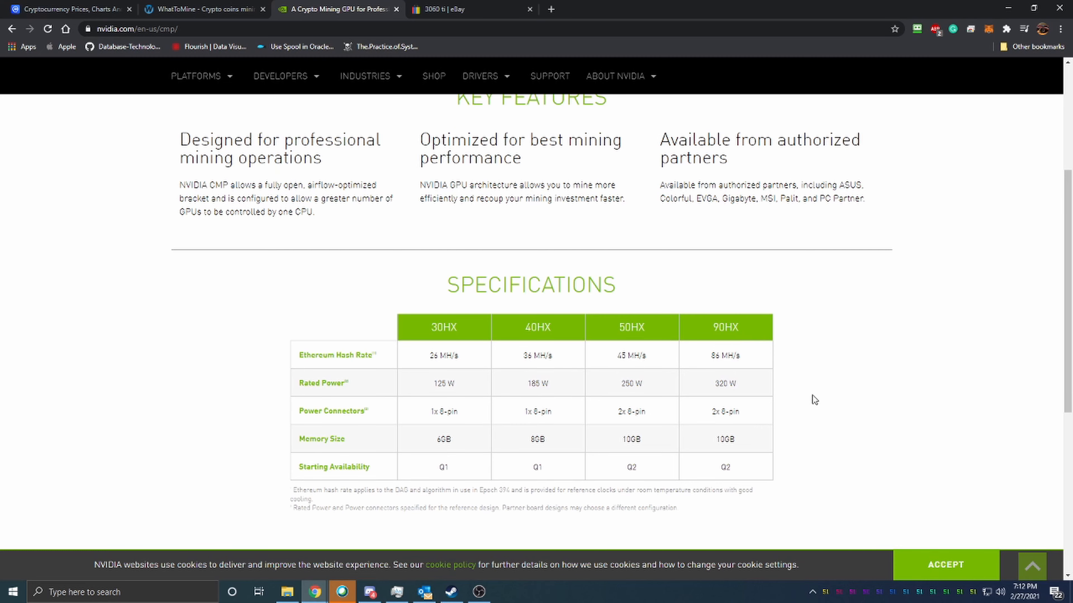
pyautogui.scroll(3)
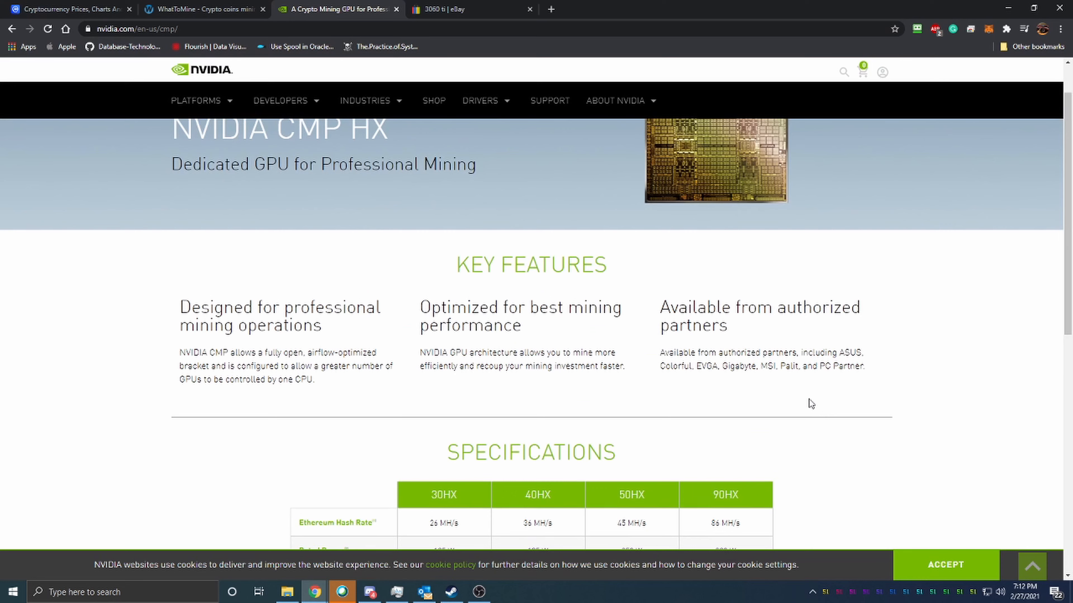
pyautogui.moveTo(850, 370)
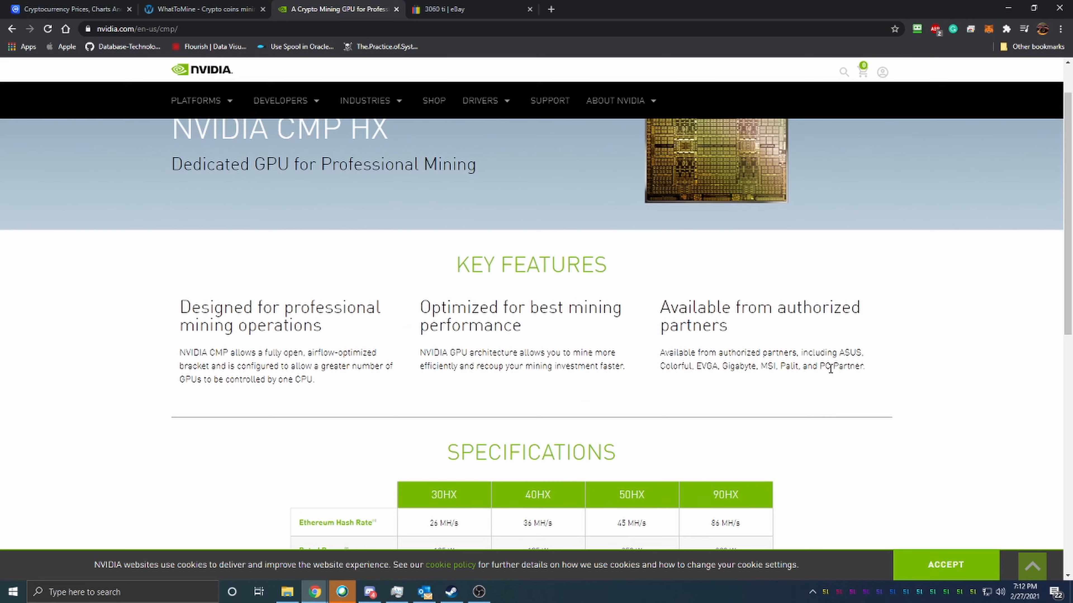
pyautogui.scroll(3)
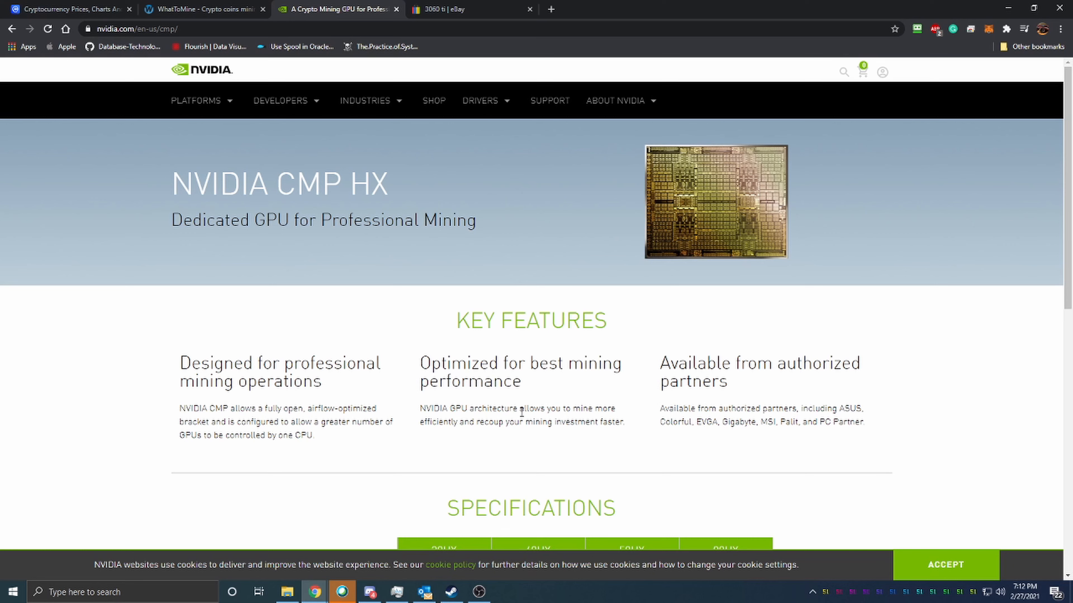
pyautogui.moveTo(521, 409)
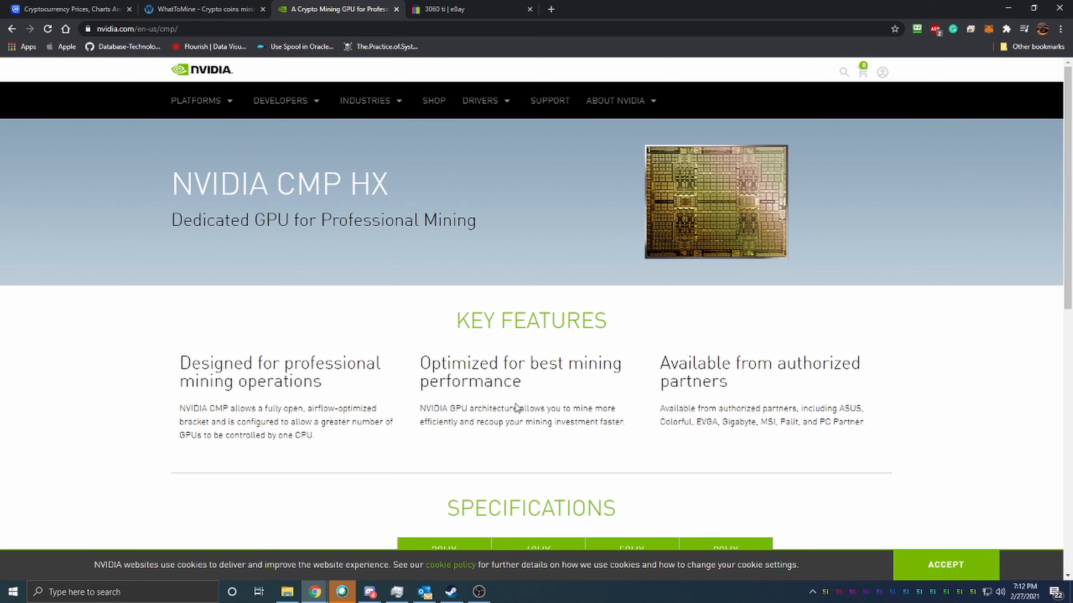
pyautogui.moveTo(507, 401)
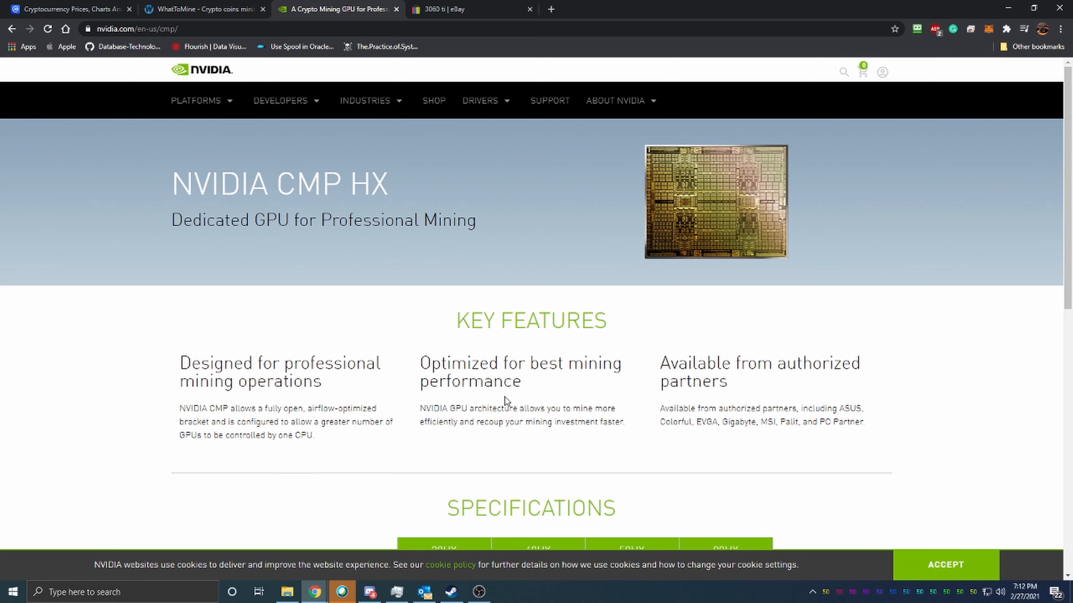
pyautogui.moveTo(509, 406)
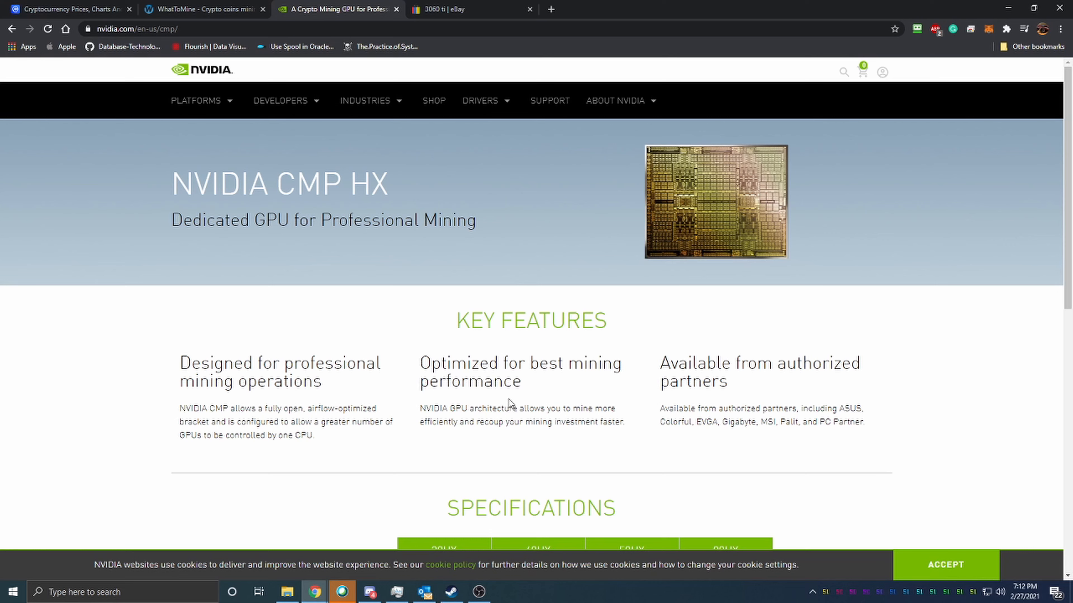
pyautogui.moveTo(507, 400)
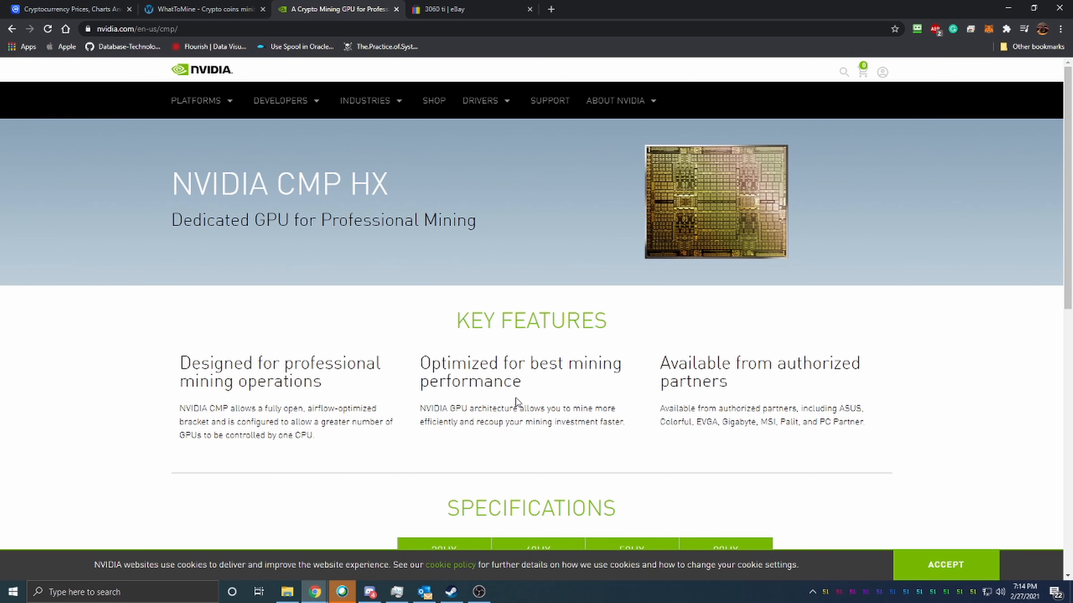
# Scroll to the CMP HX specifications table comparing 30HX, 40HX, 50HX and 90HX.
pyautogui.scroll(-3)
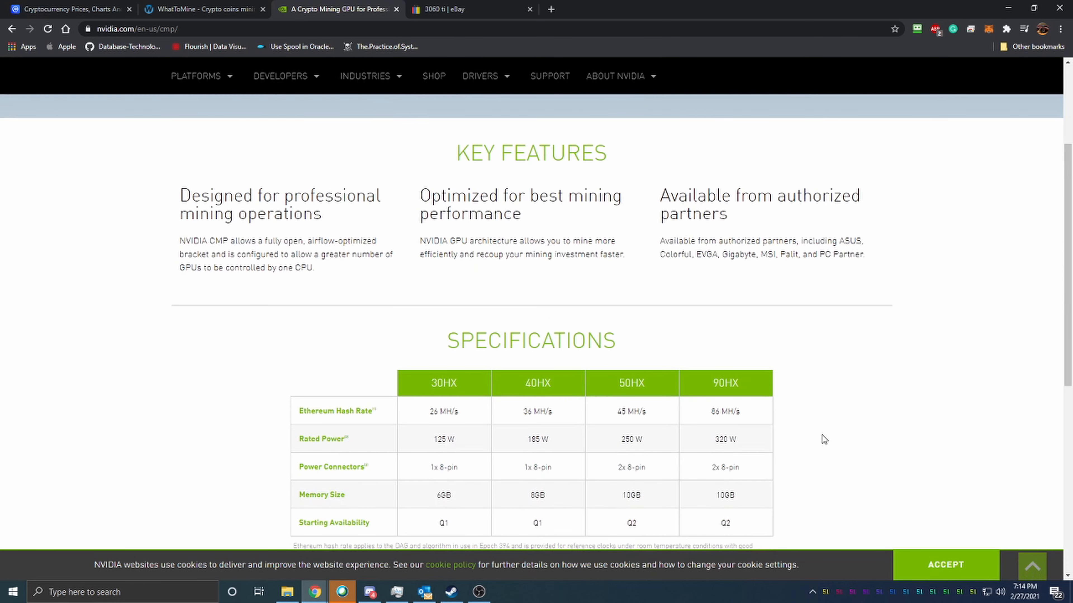
pyautogui.moveTo(817, 423)
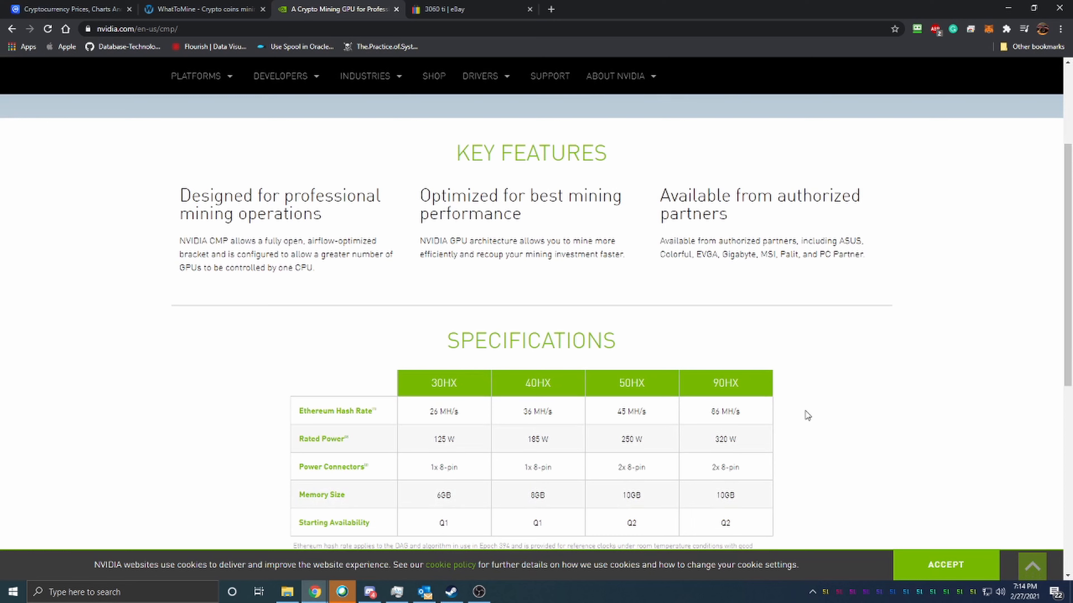
pyautogui.moveTo(802, 409)
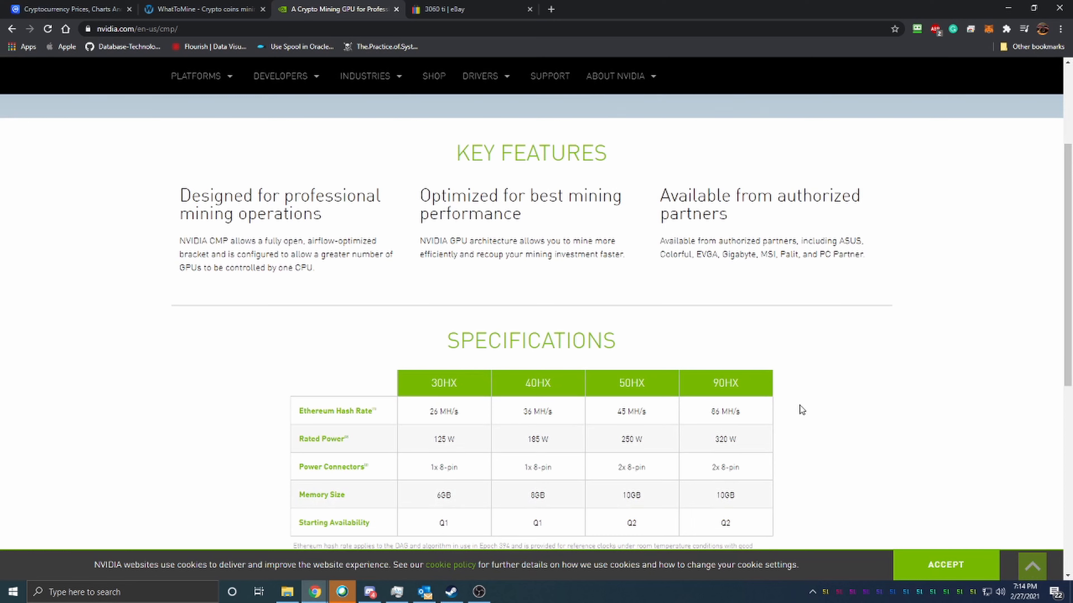
pyautogui.moveTo(793, 405)
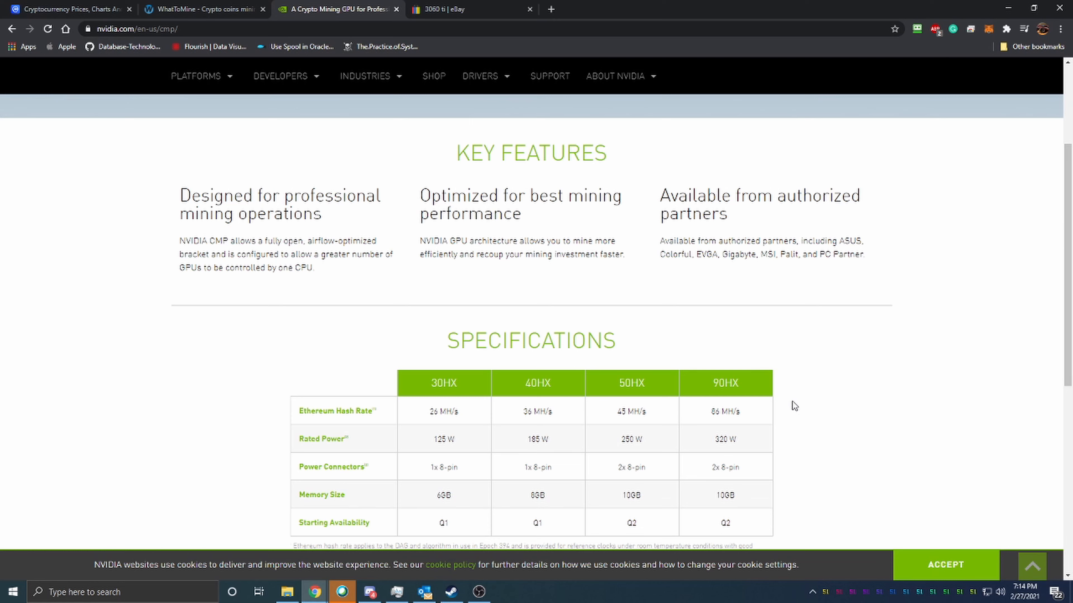
pyautogui.moveTo(796, 409)
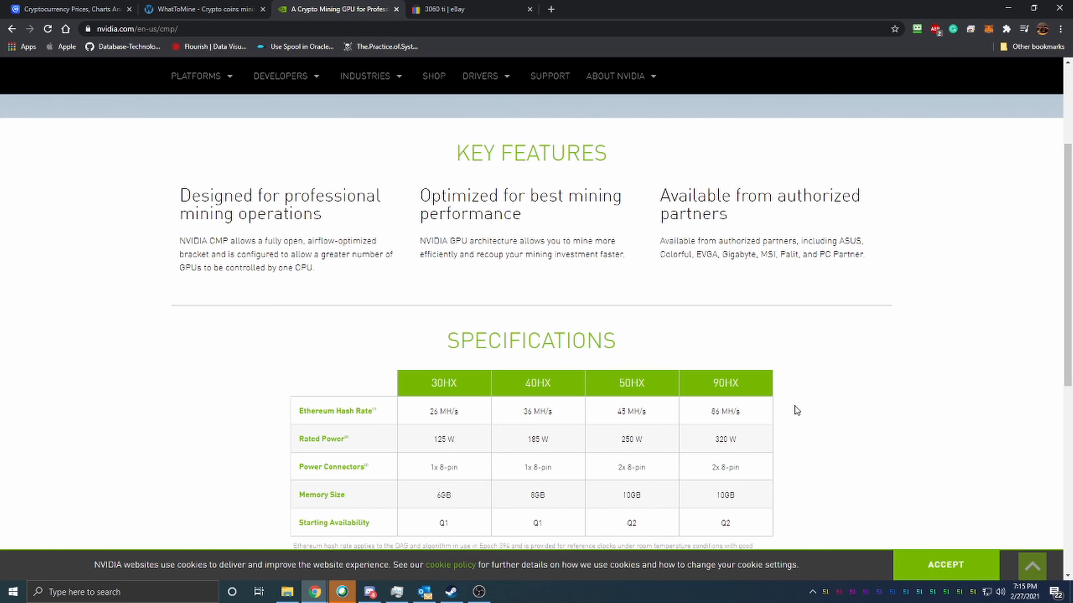
pyautogui.scroll(3)
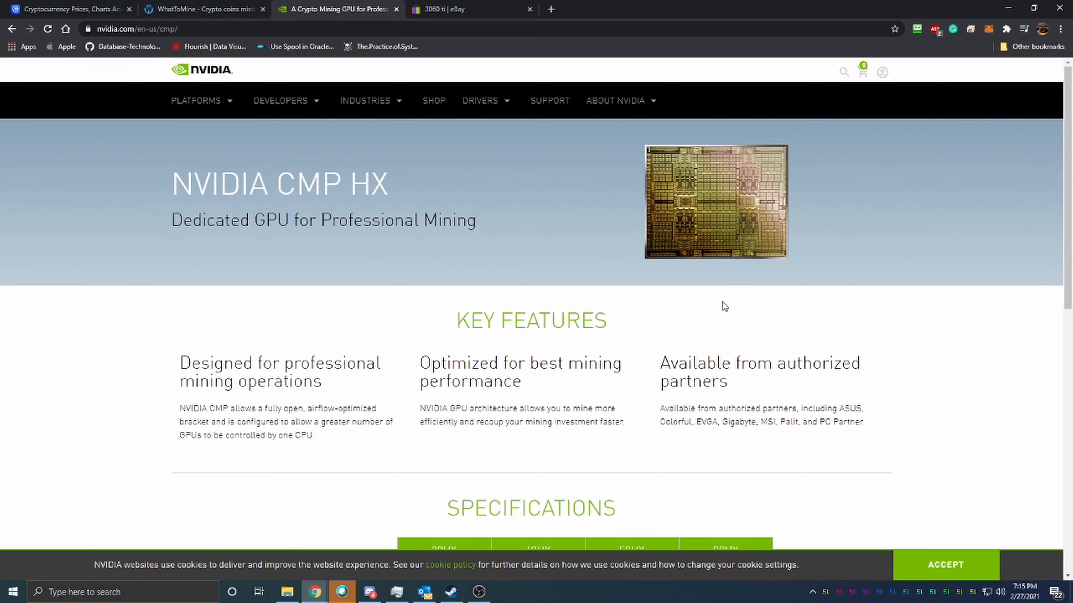
pyautogui.moveTo(345, 324)
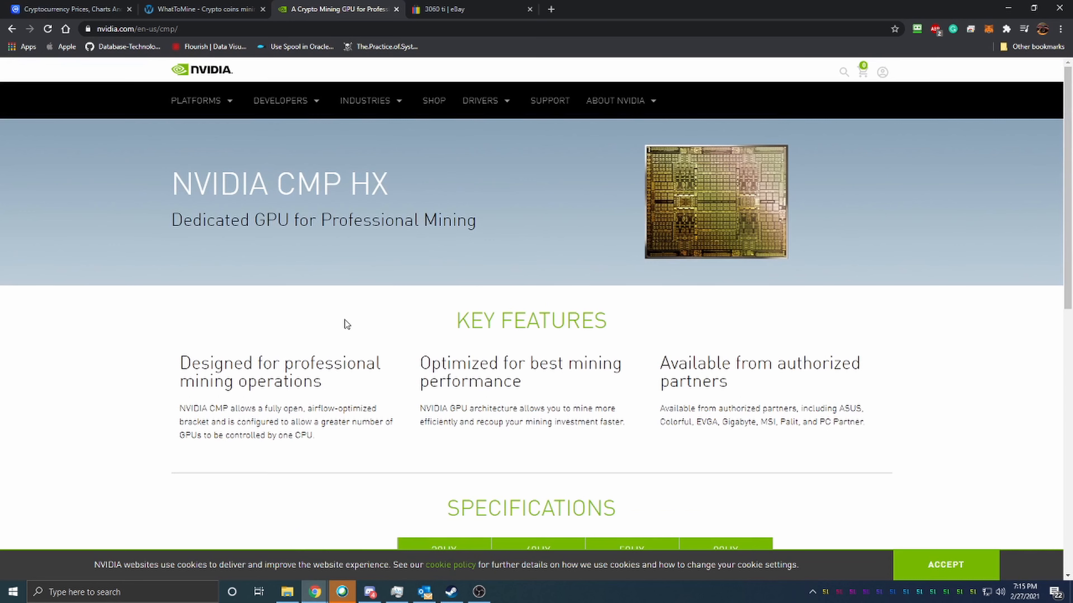
pyautogui.moveTo(385, 285)
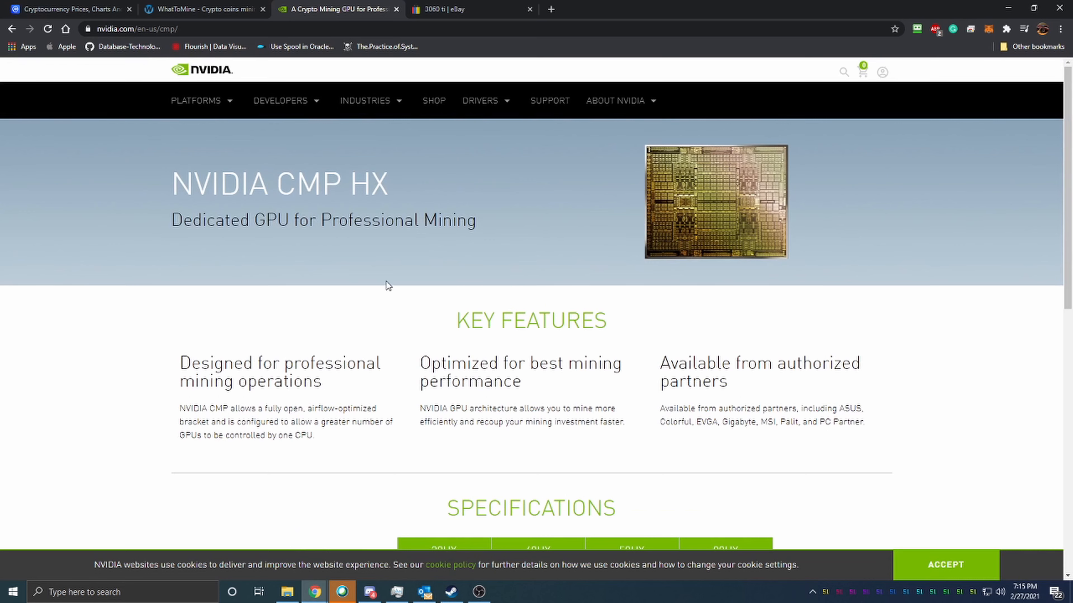
pyautogui.scroll(-3)
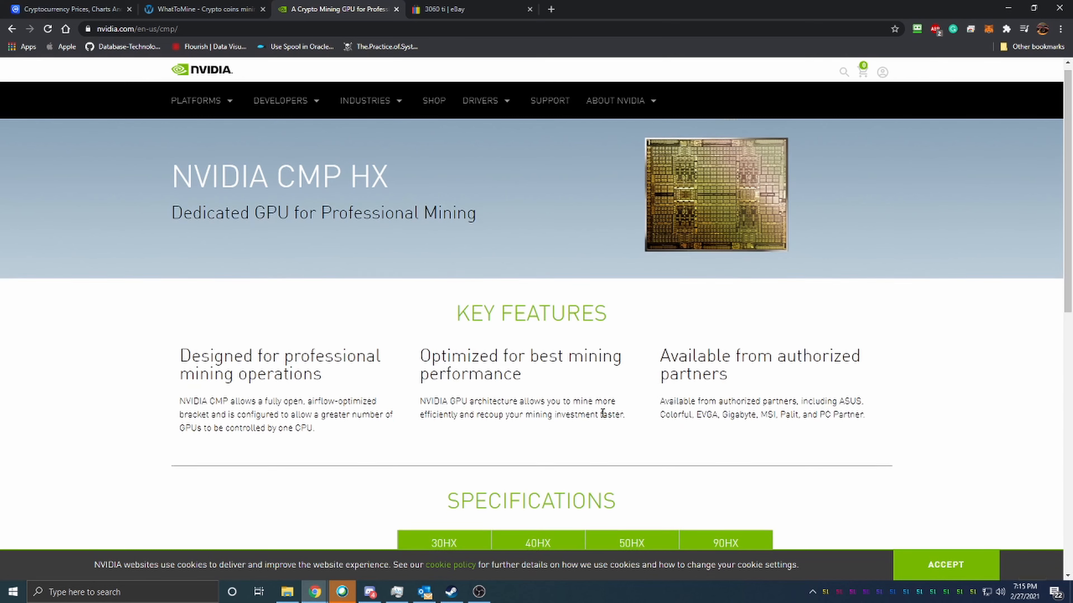
pyautogui.scroll(-3)
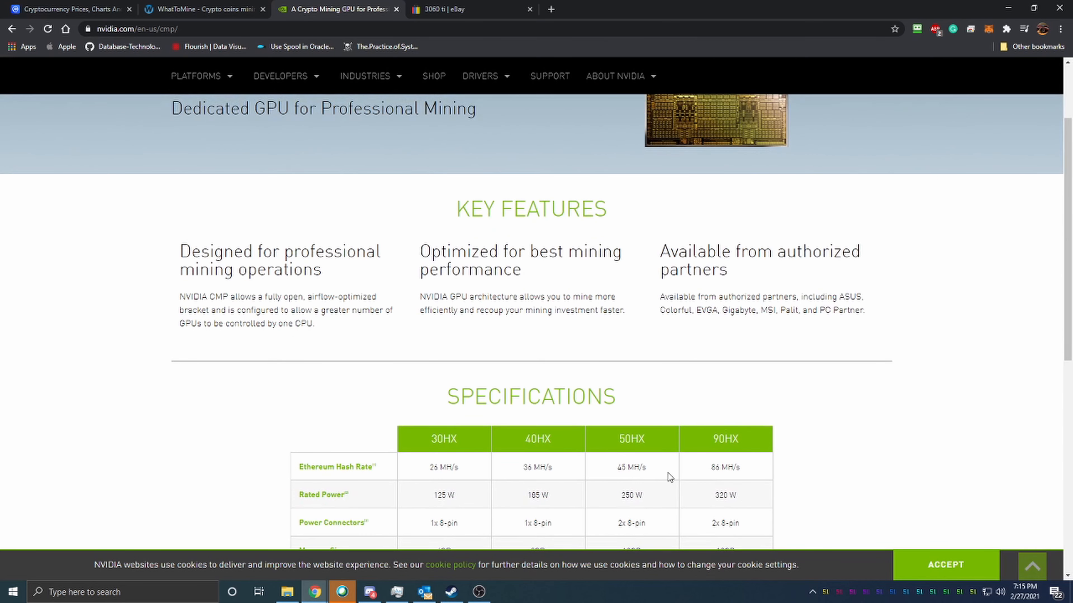
pyautogui.moveTo(746, 466)
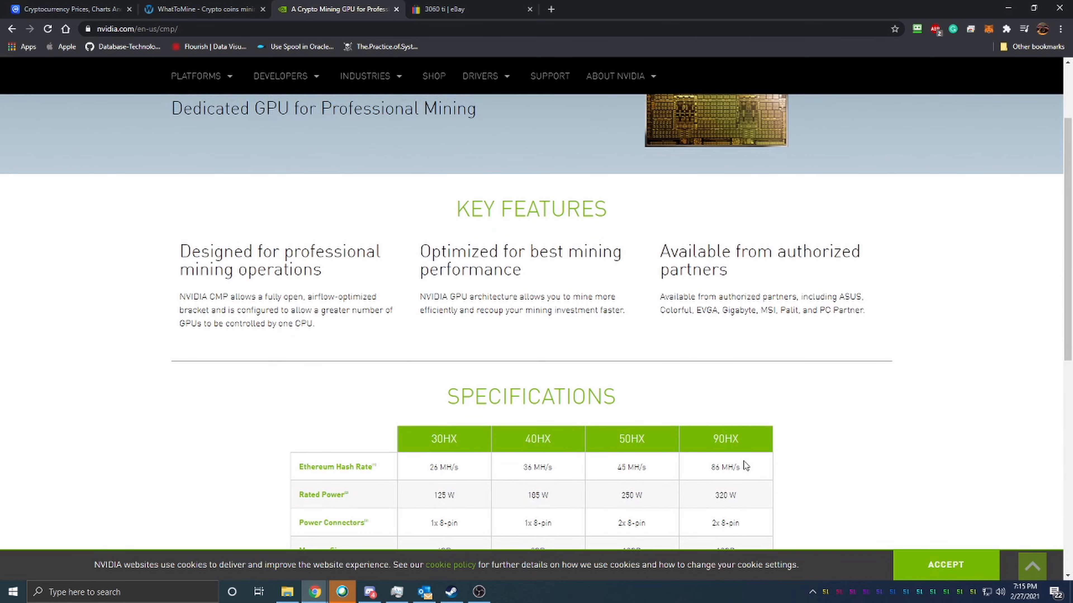
pyautogui.scroll(-3)
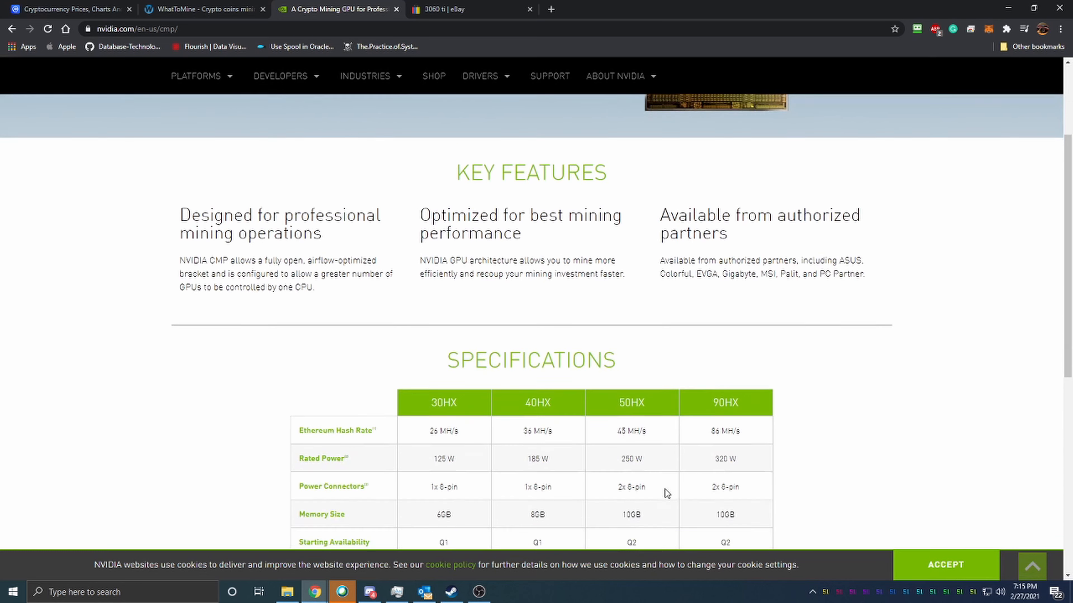
pyautogui.scroll(-3)
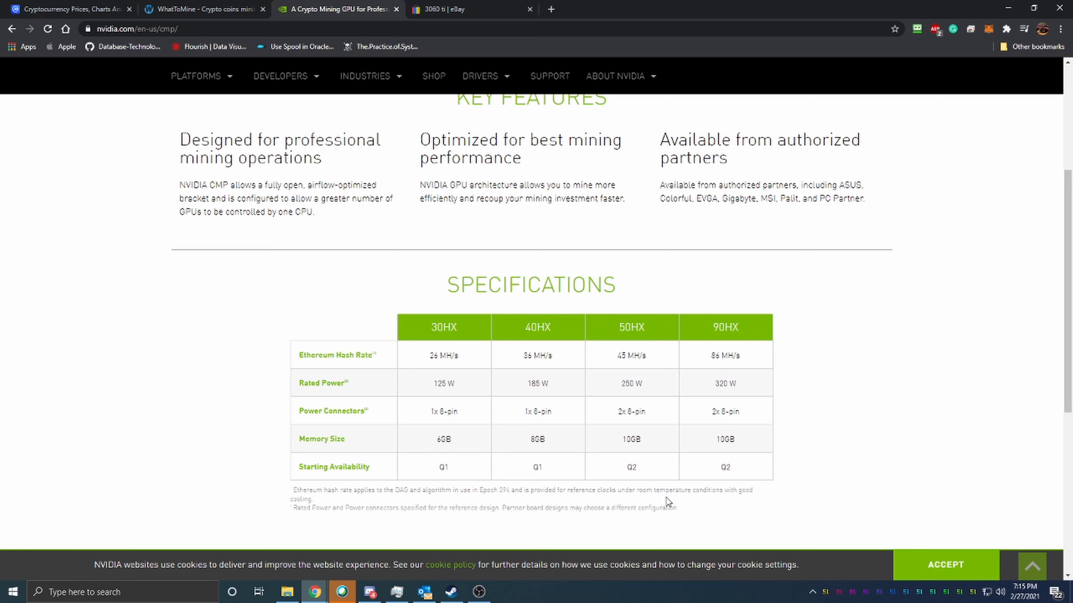
pyautogui.moveTo(746, 447)
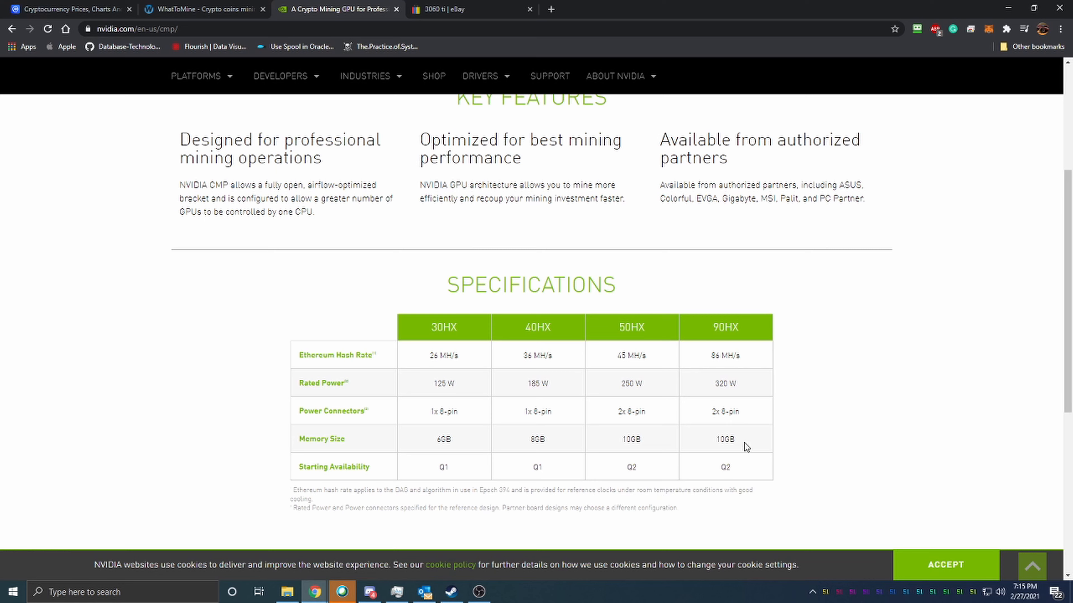
pyautogui.moveTo(744, 451)
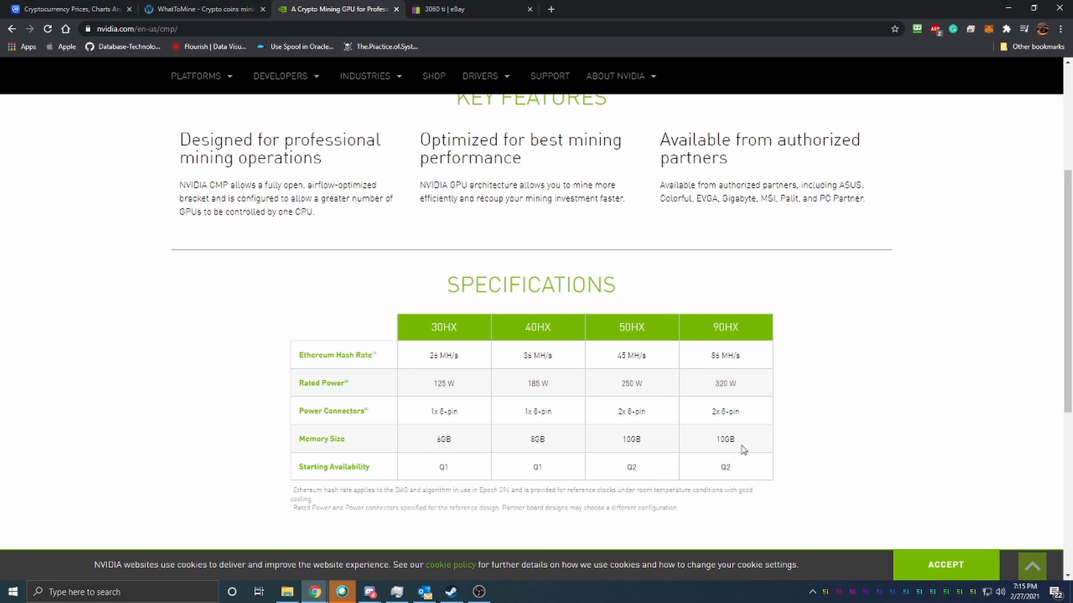
pyautogui.moveTo(672, 424)
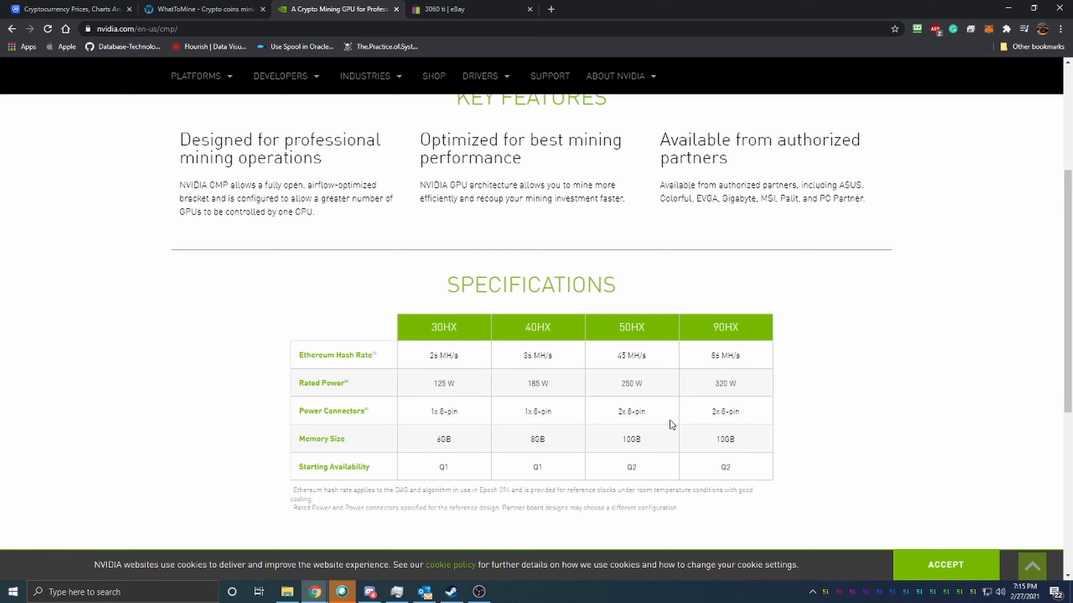
pyautogui.moveTo(692, 426)
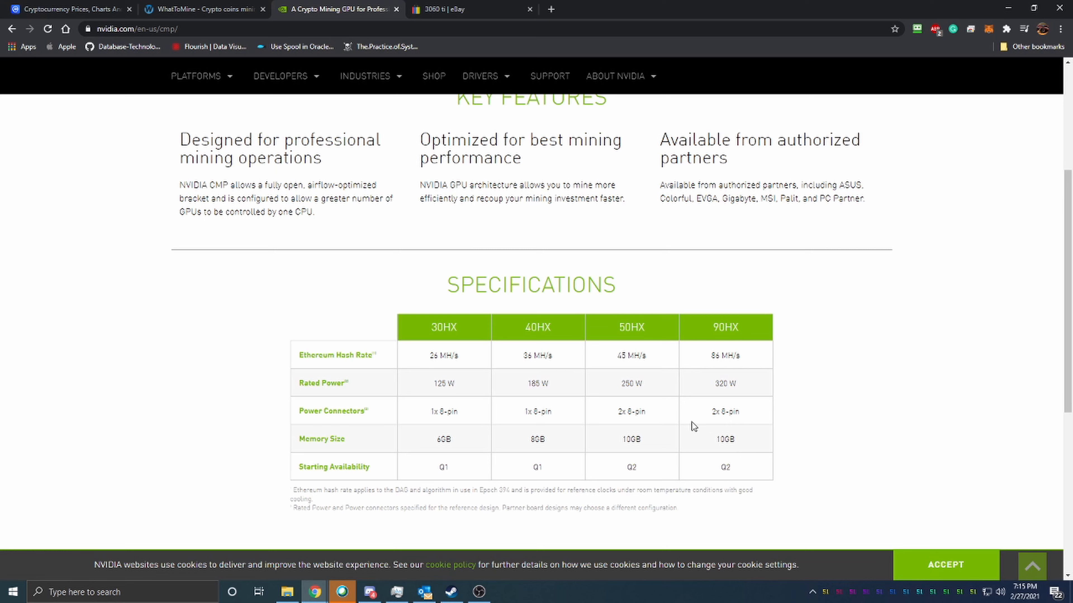
pyautogui.moveTo(657, 411)
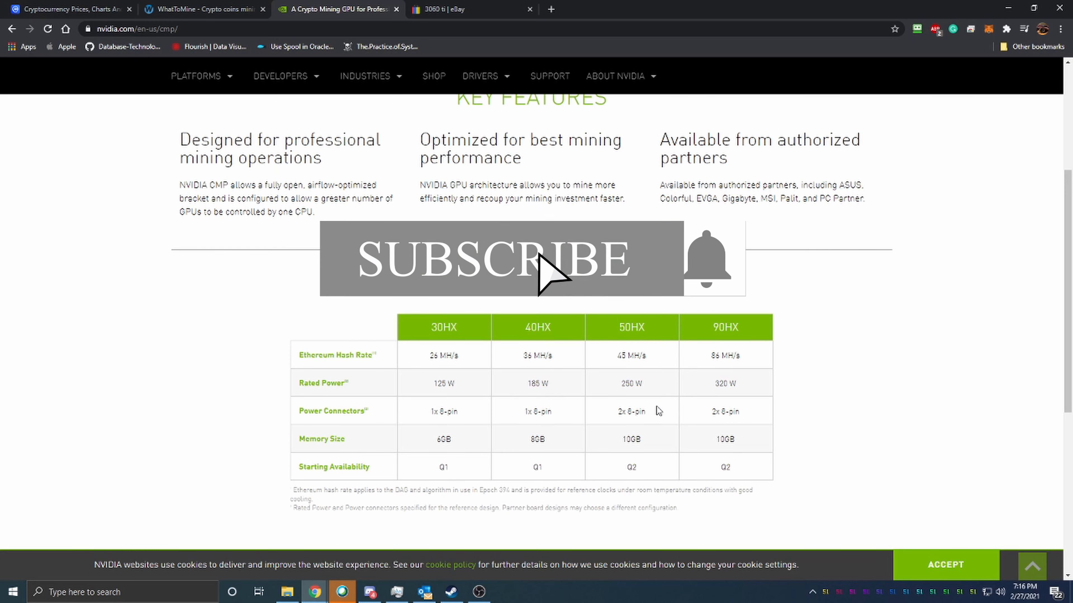
pyautogui.moveTo(657, 410)
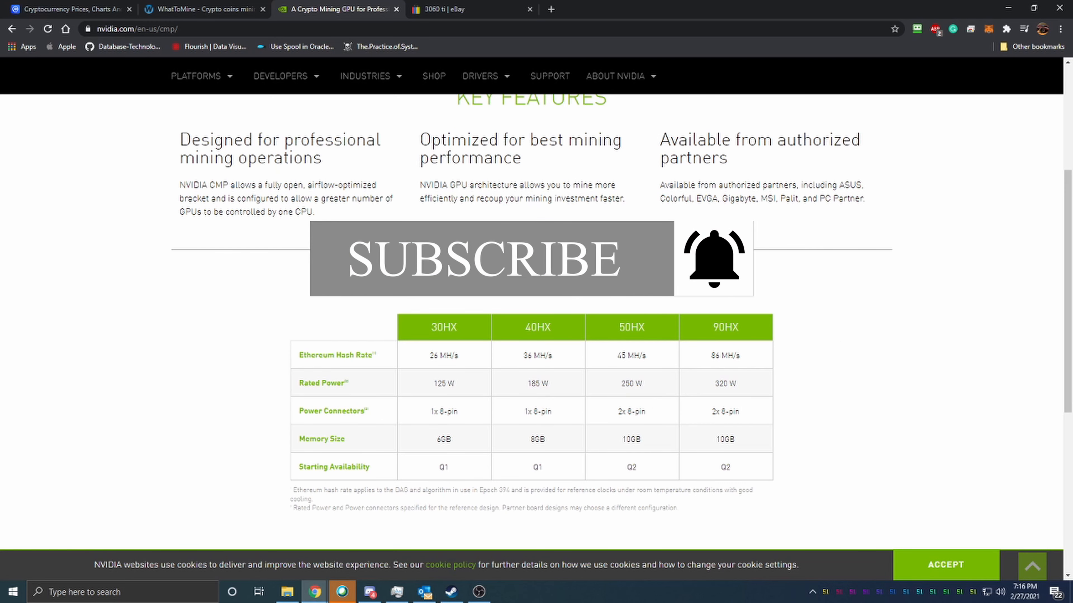